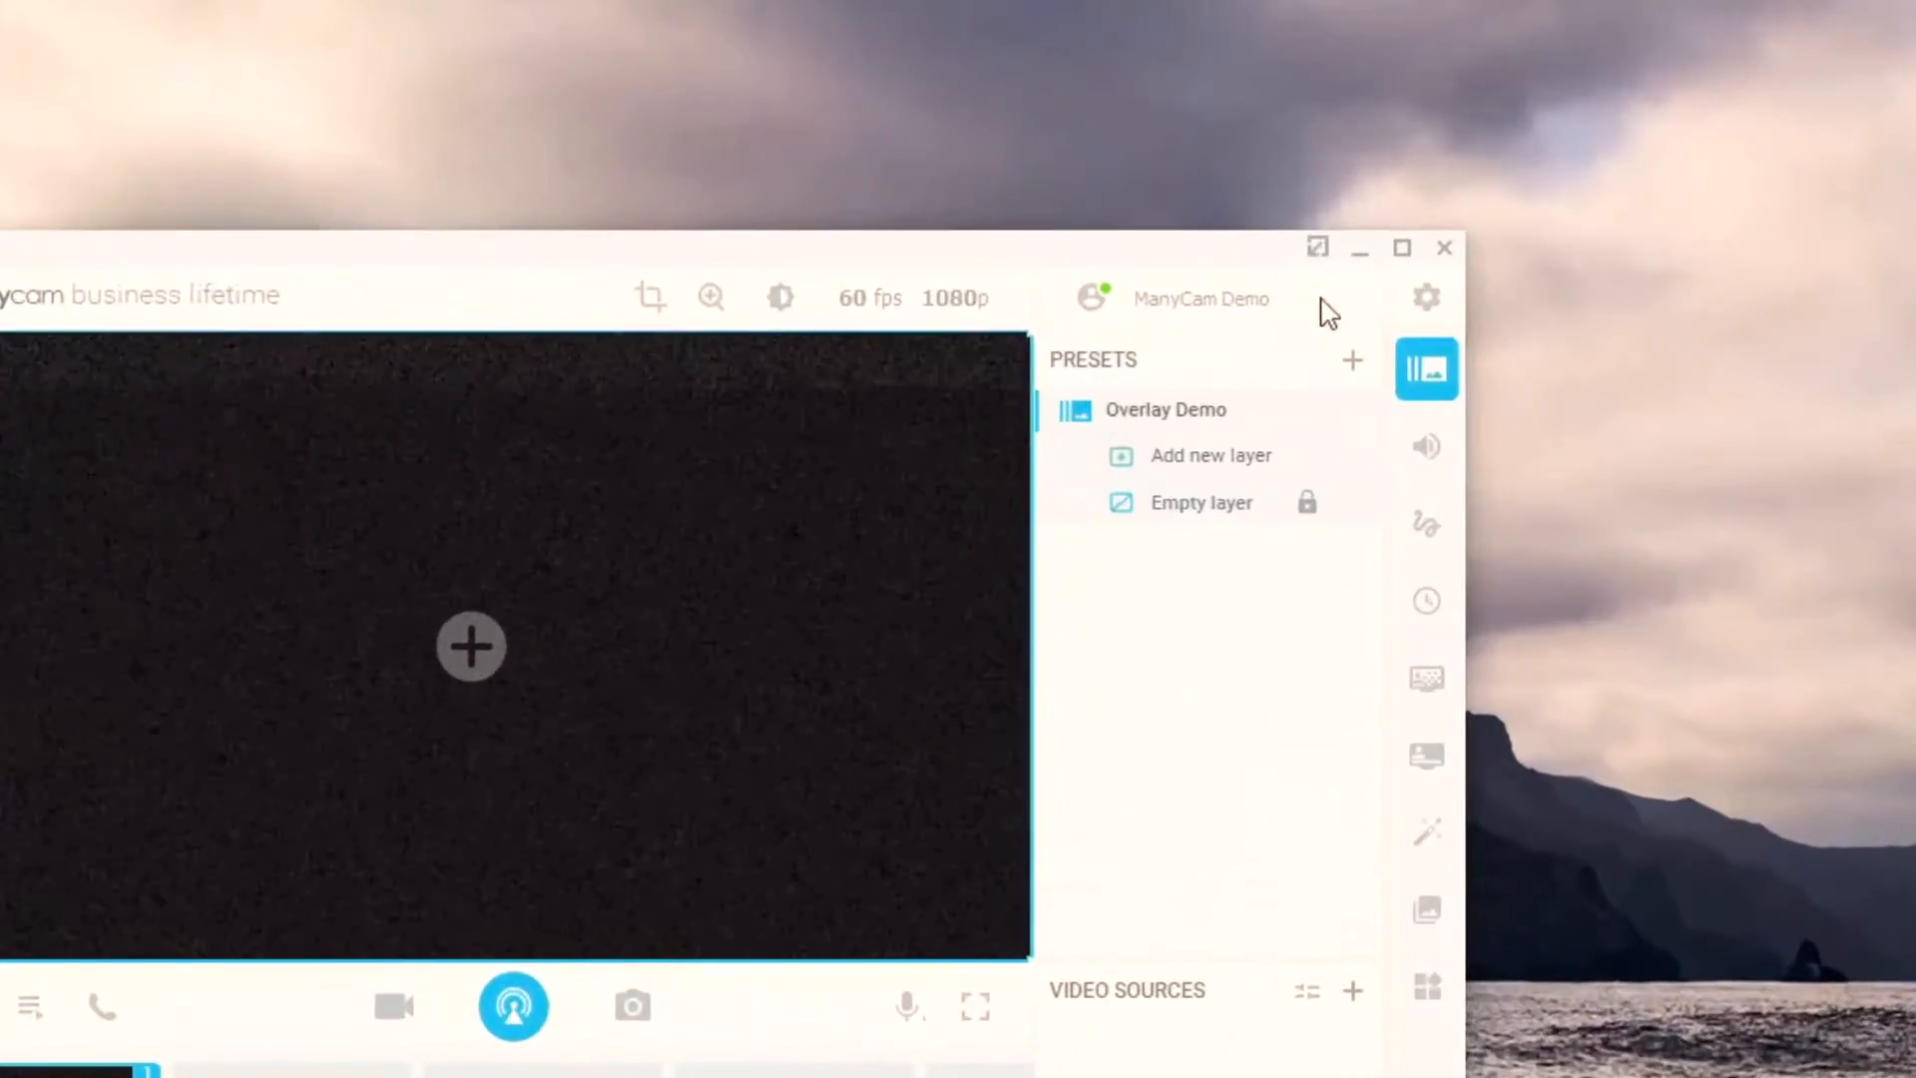
Switch ManyCam from its full window to the slim overlay bar on the left edge.
{"action": "left_click", "coordinate": [1356, 246]}
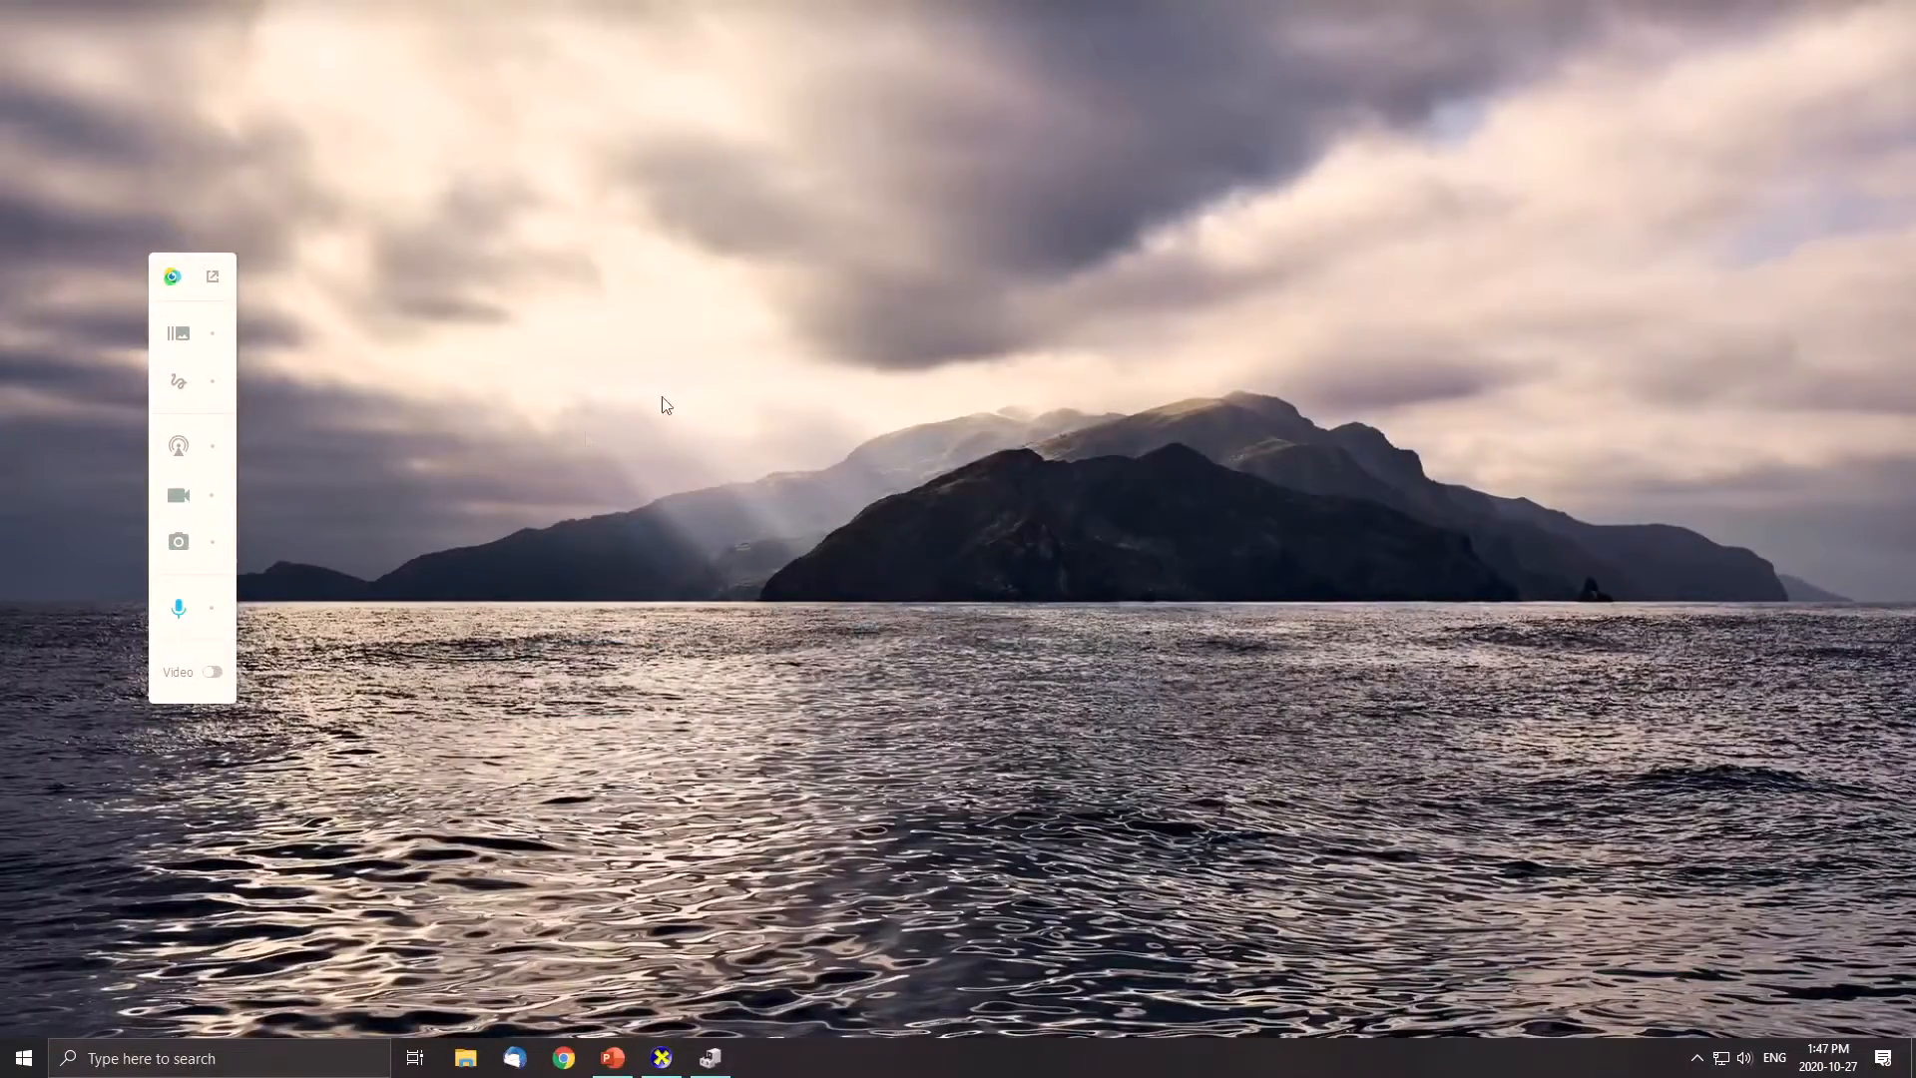
{"action": "mouse_move", "coordinate": [462, 424]}
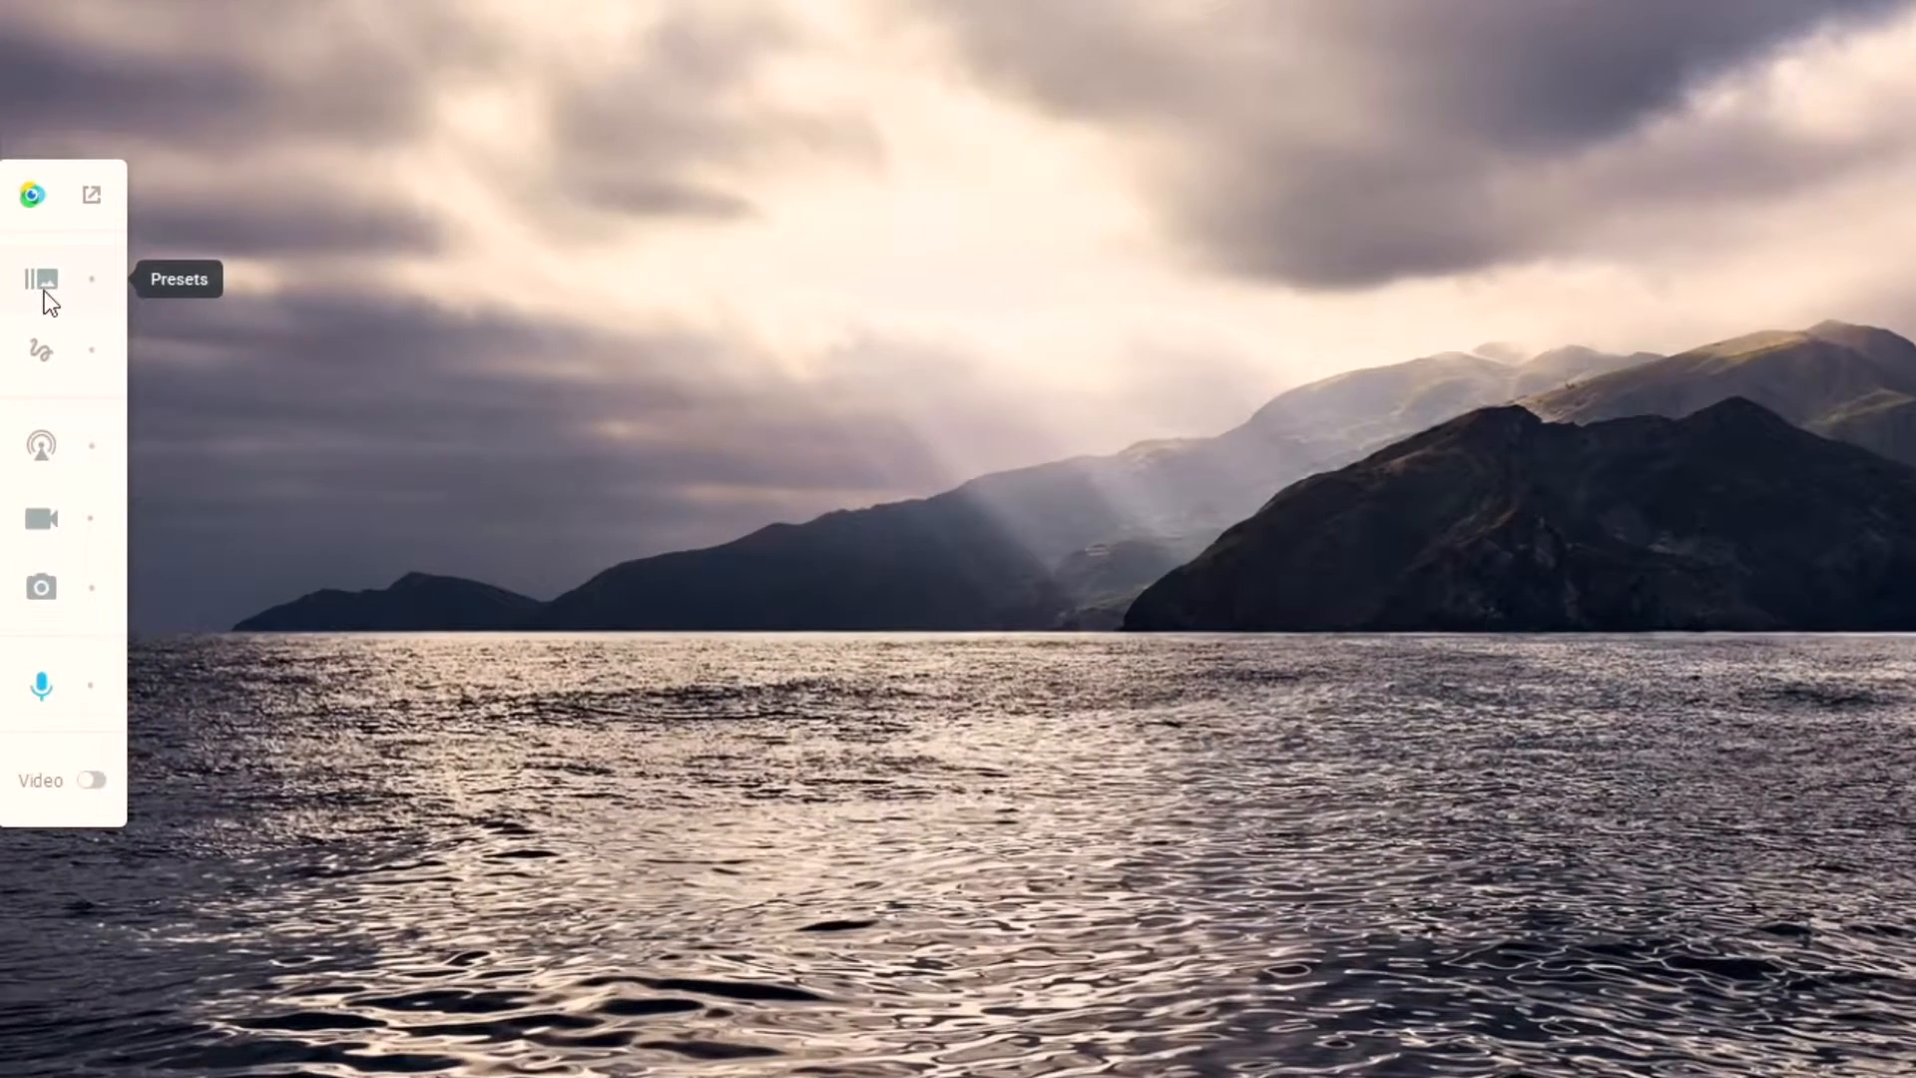
Open the presets list and use the drawing tool to sketch a red spiral over the desktop.
{"action": "left_click", "coordinate": [40, 279]}
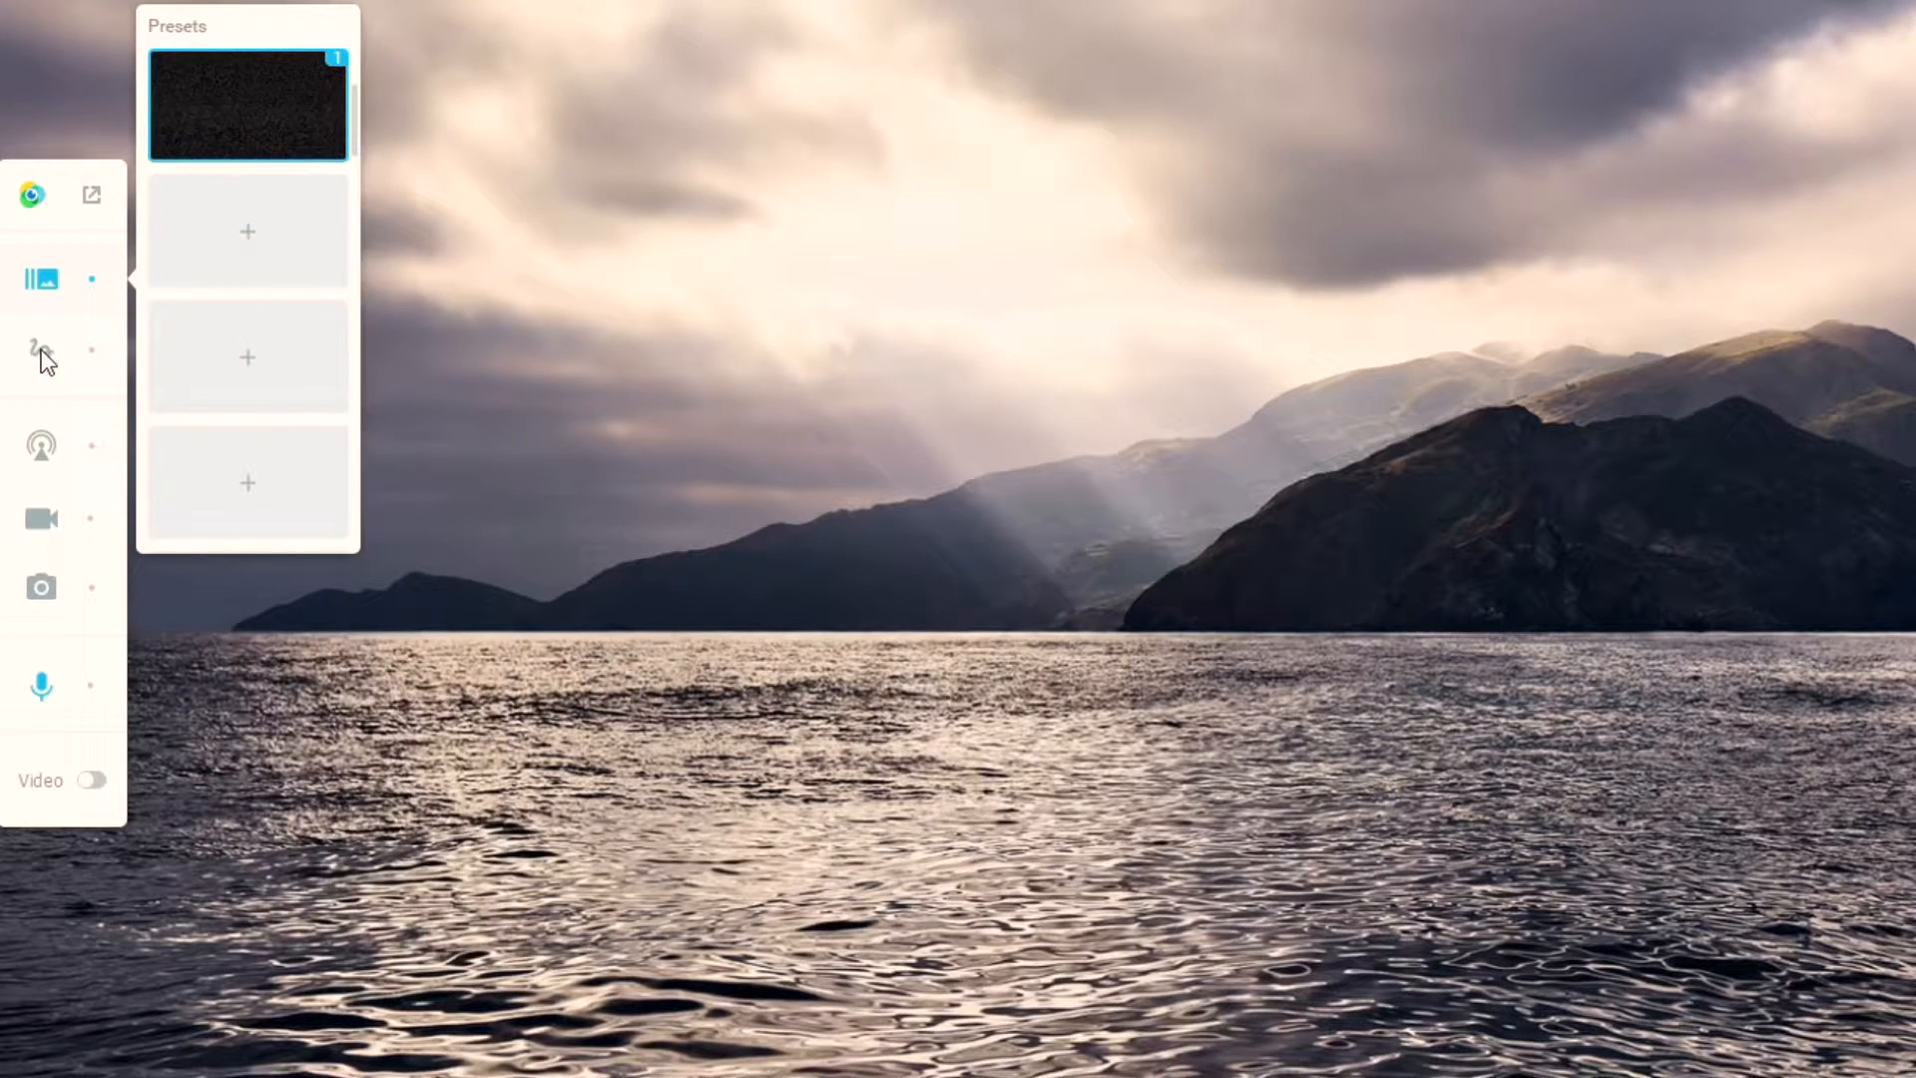
{"action": "left_click", "coordinate": [40, 352]}
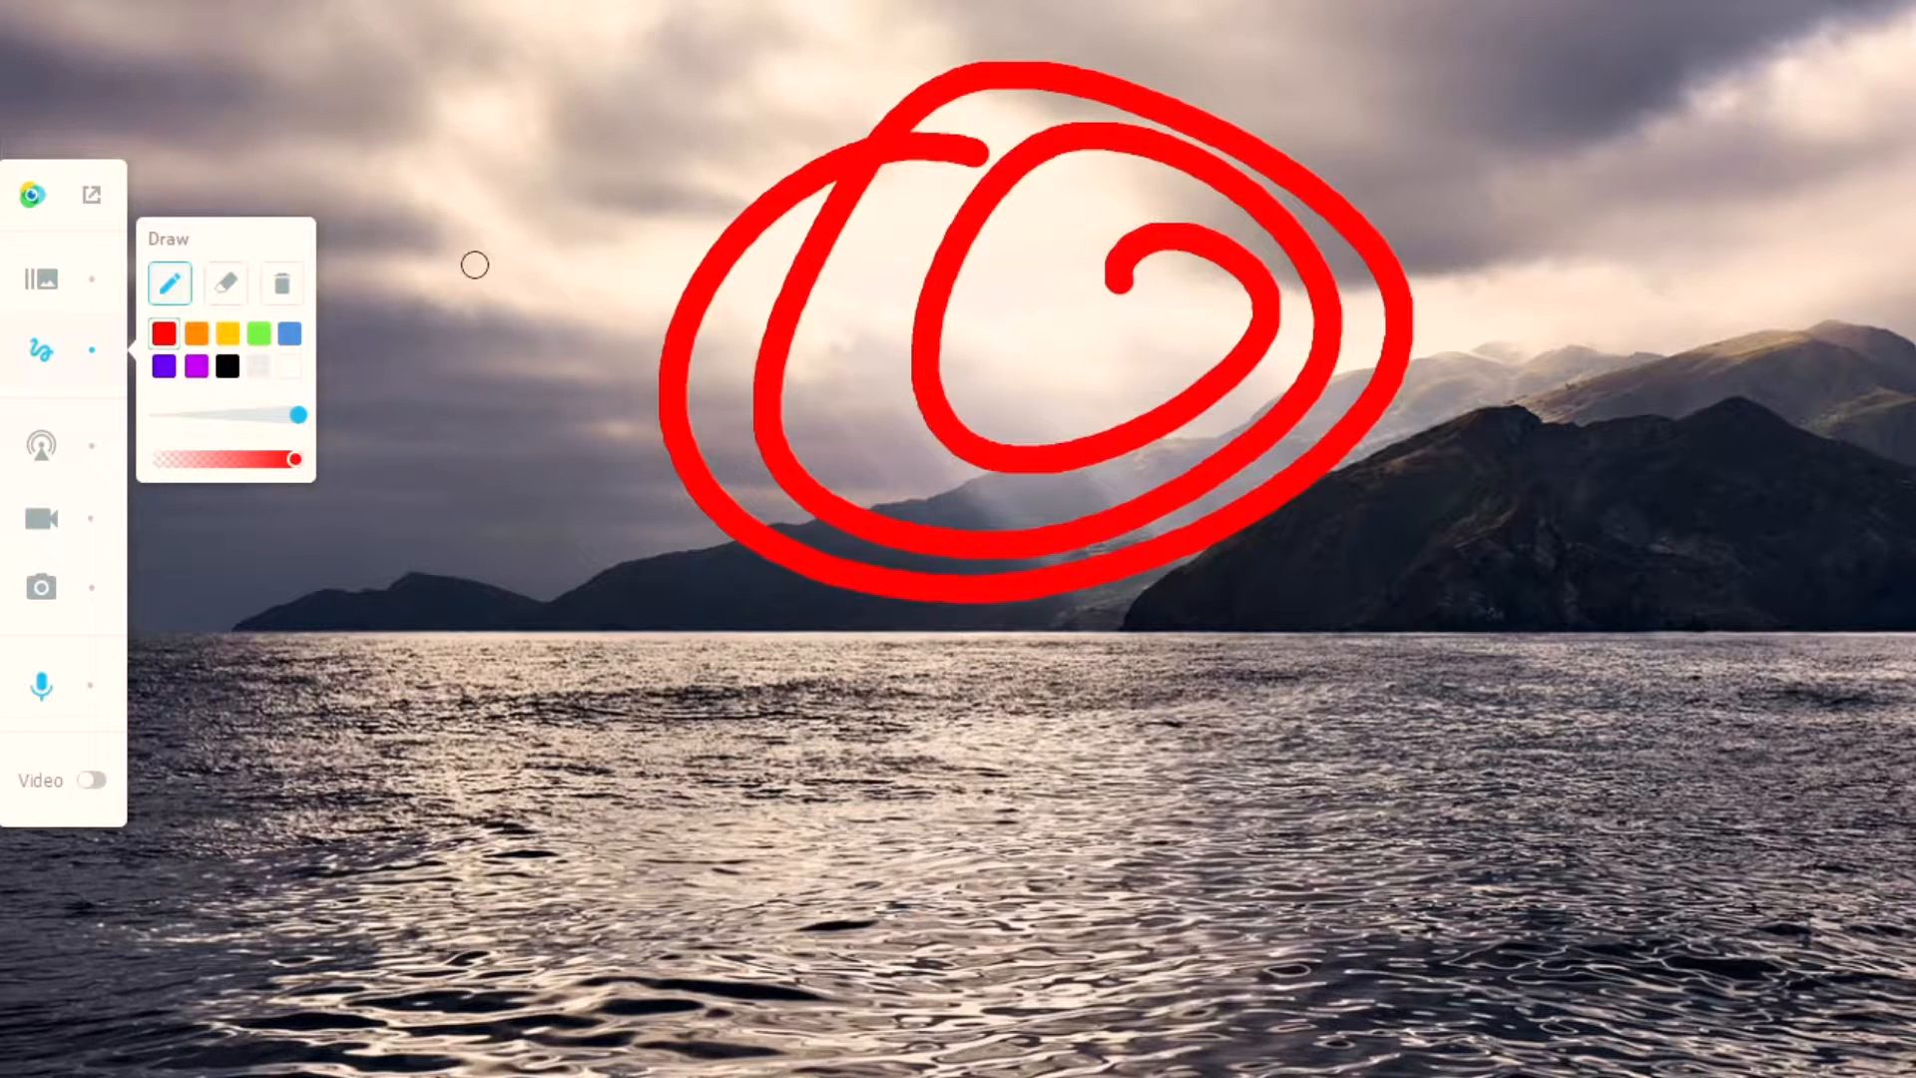
Erase the red spiral and show the Facebook, YouTube and Twitch streaming options.
{"action": "left_click", "coordinate": [224, 283]}
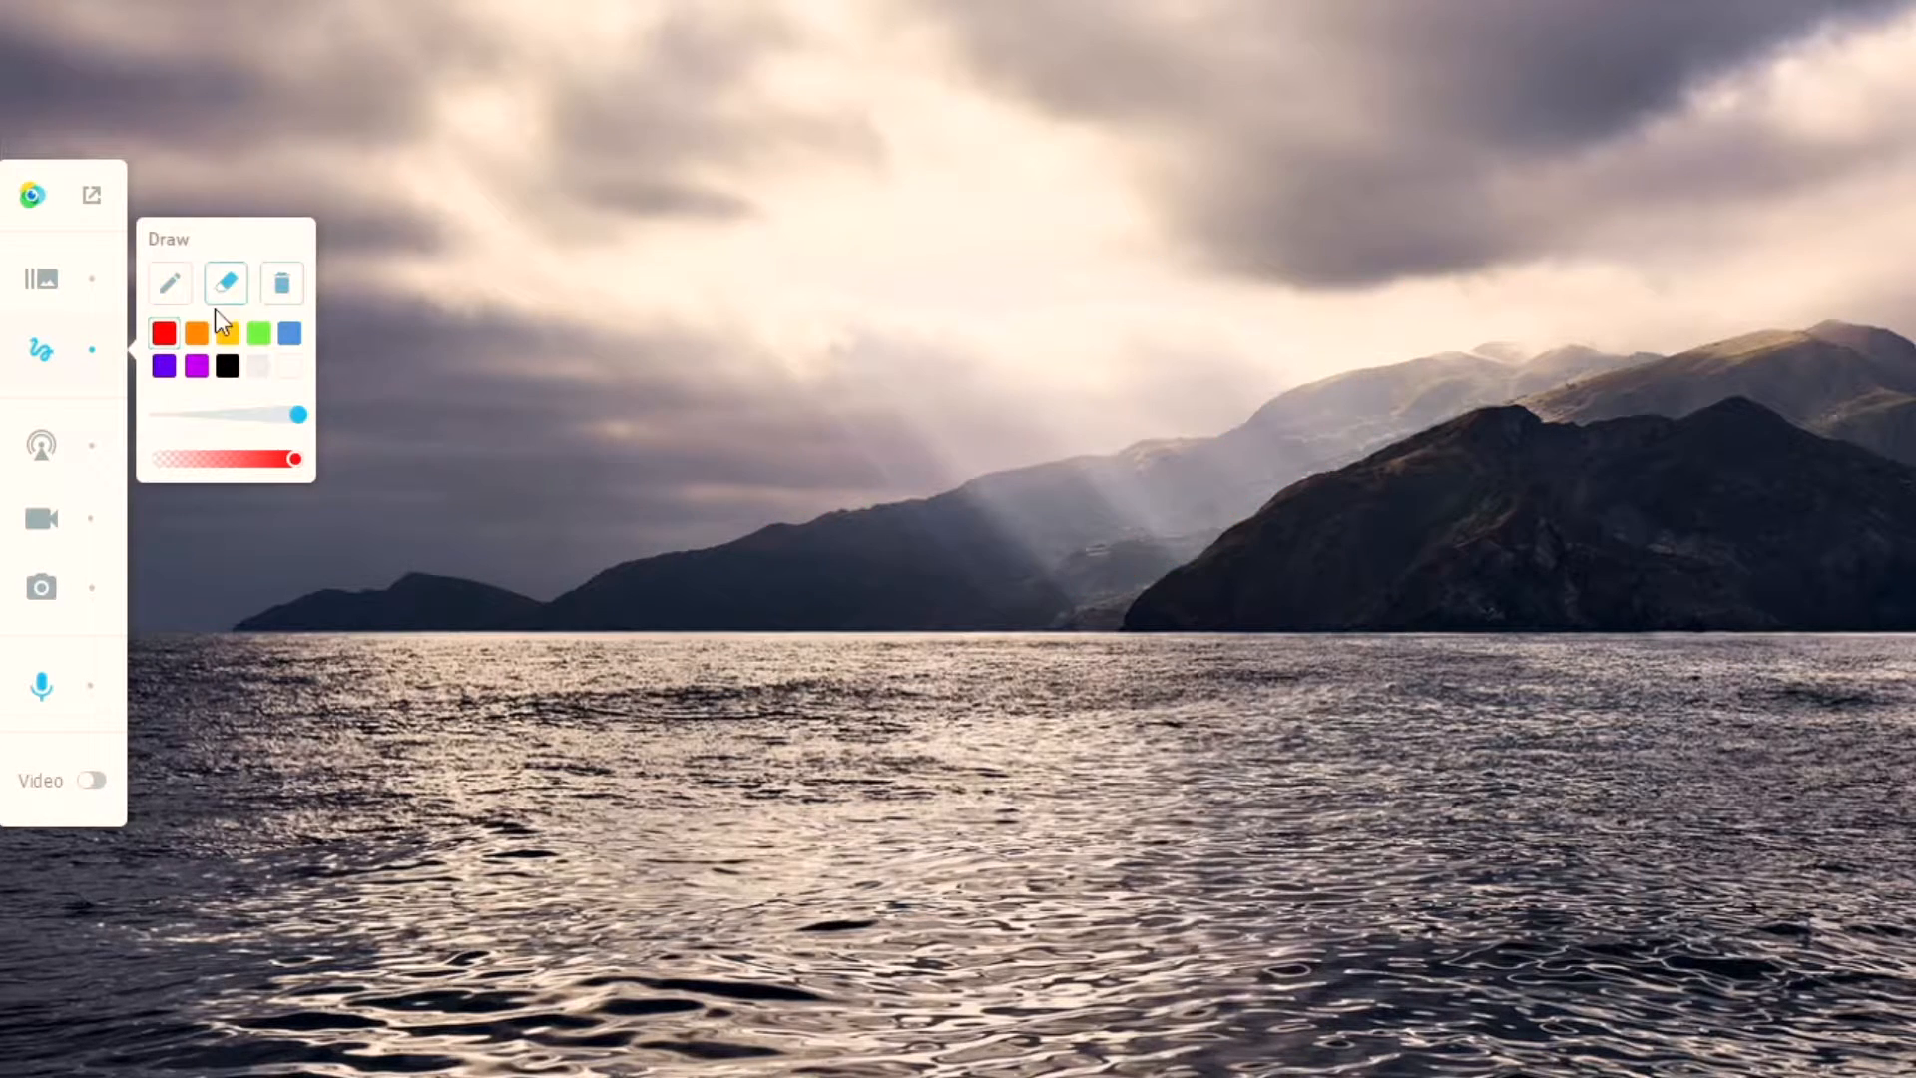
{"action": "left_click", "coordinate": [40, 446]}
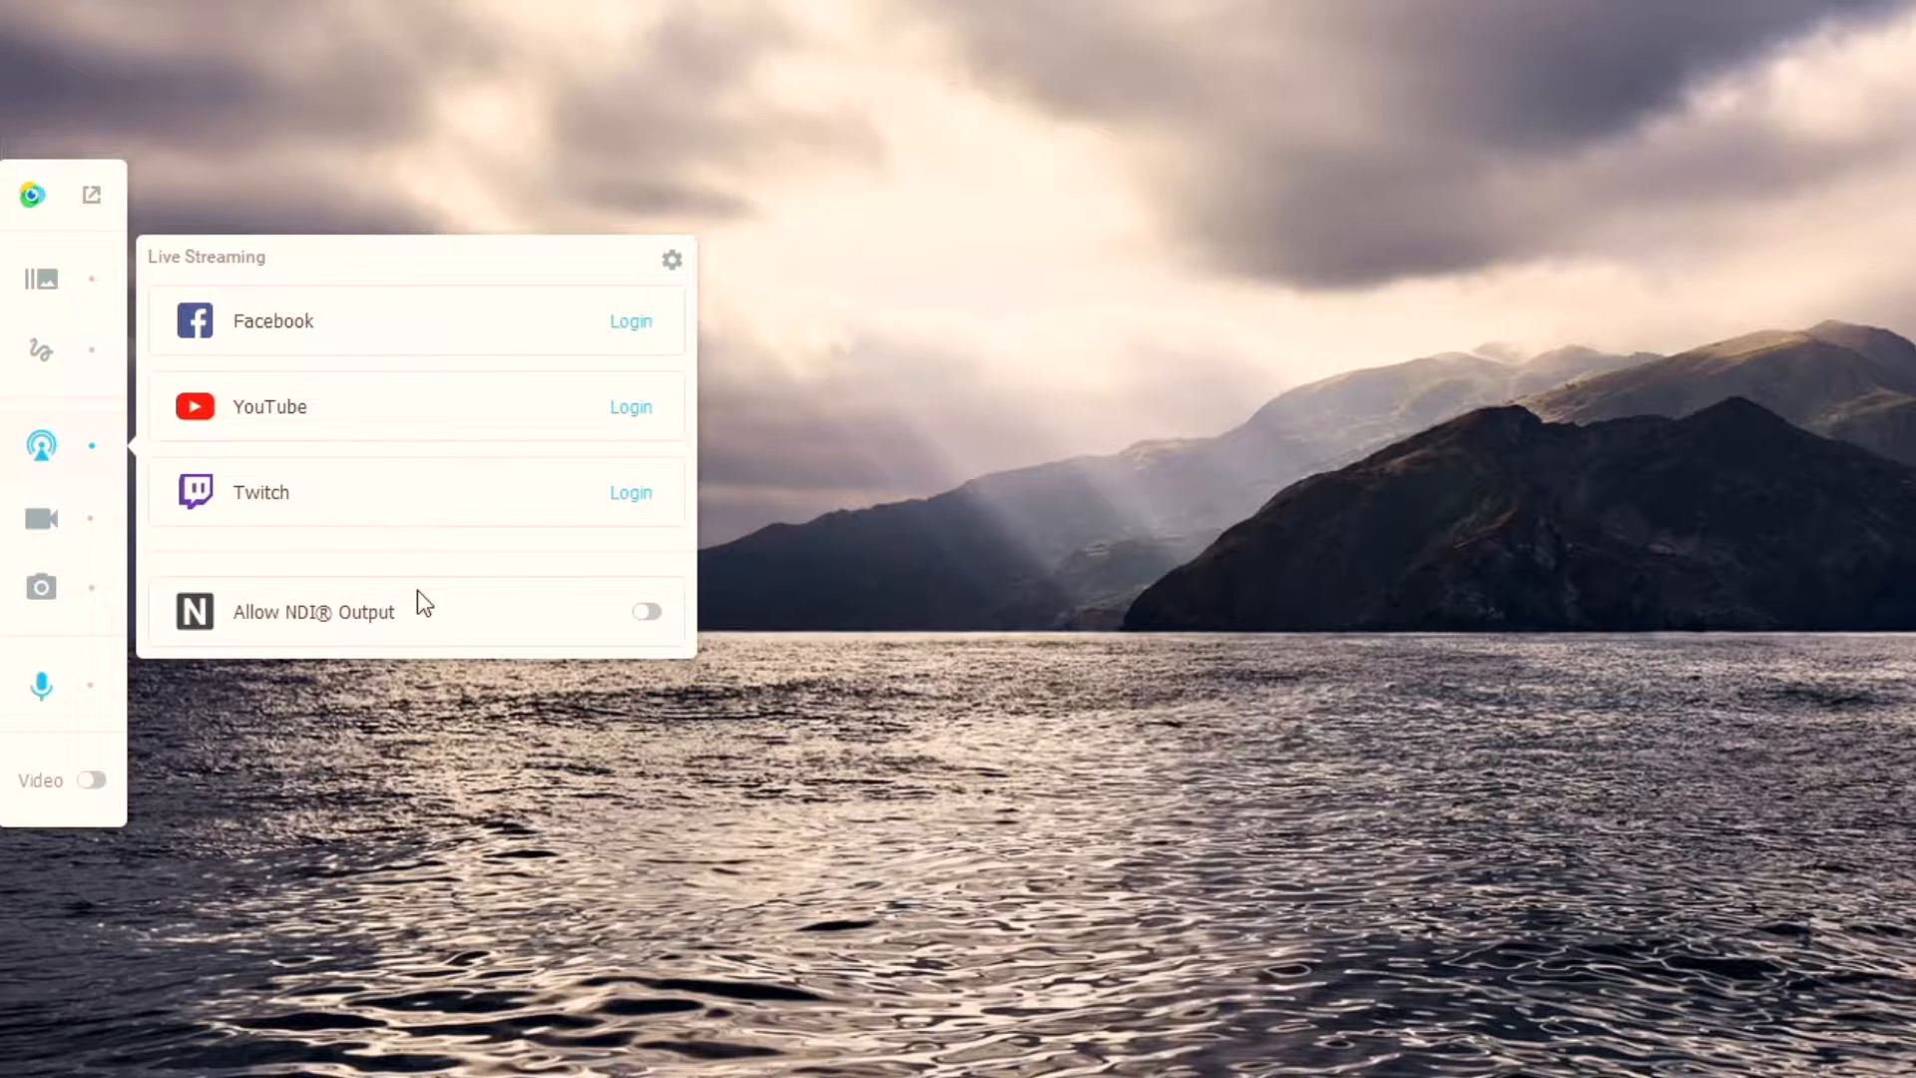
{"action": "mouse_move", "coordinate": [40, 518]}
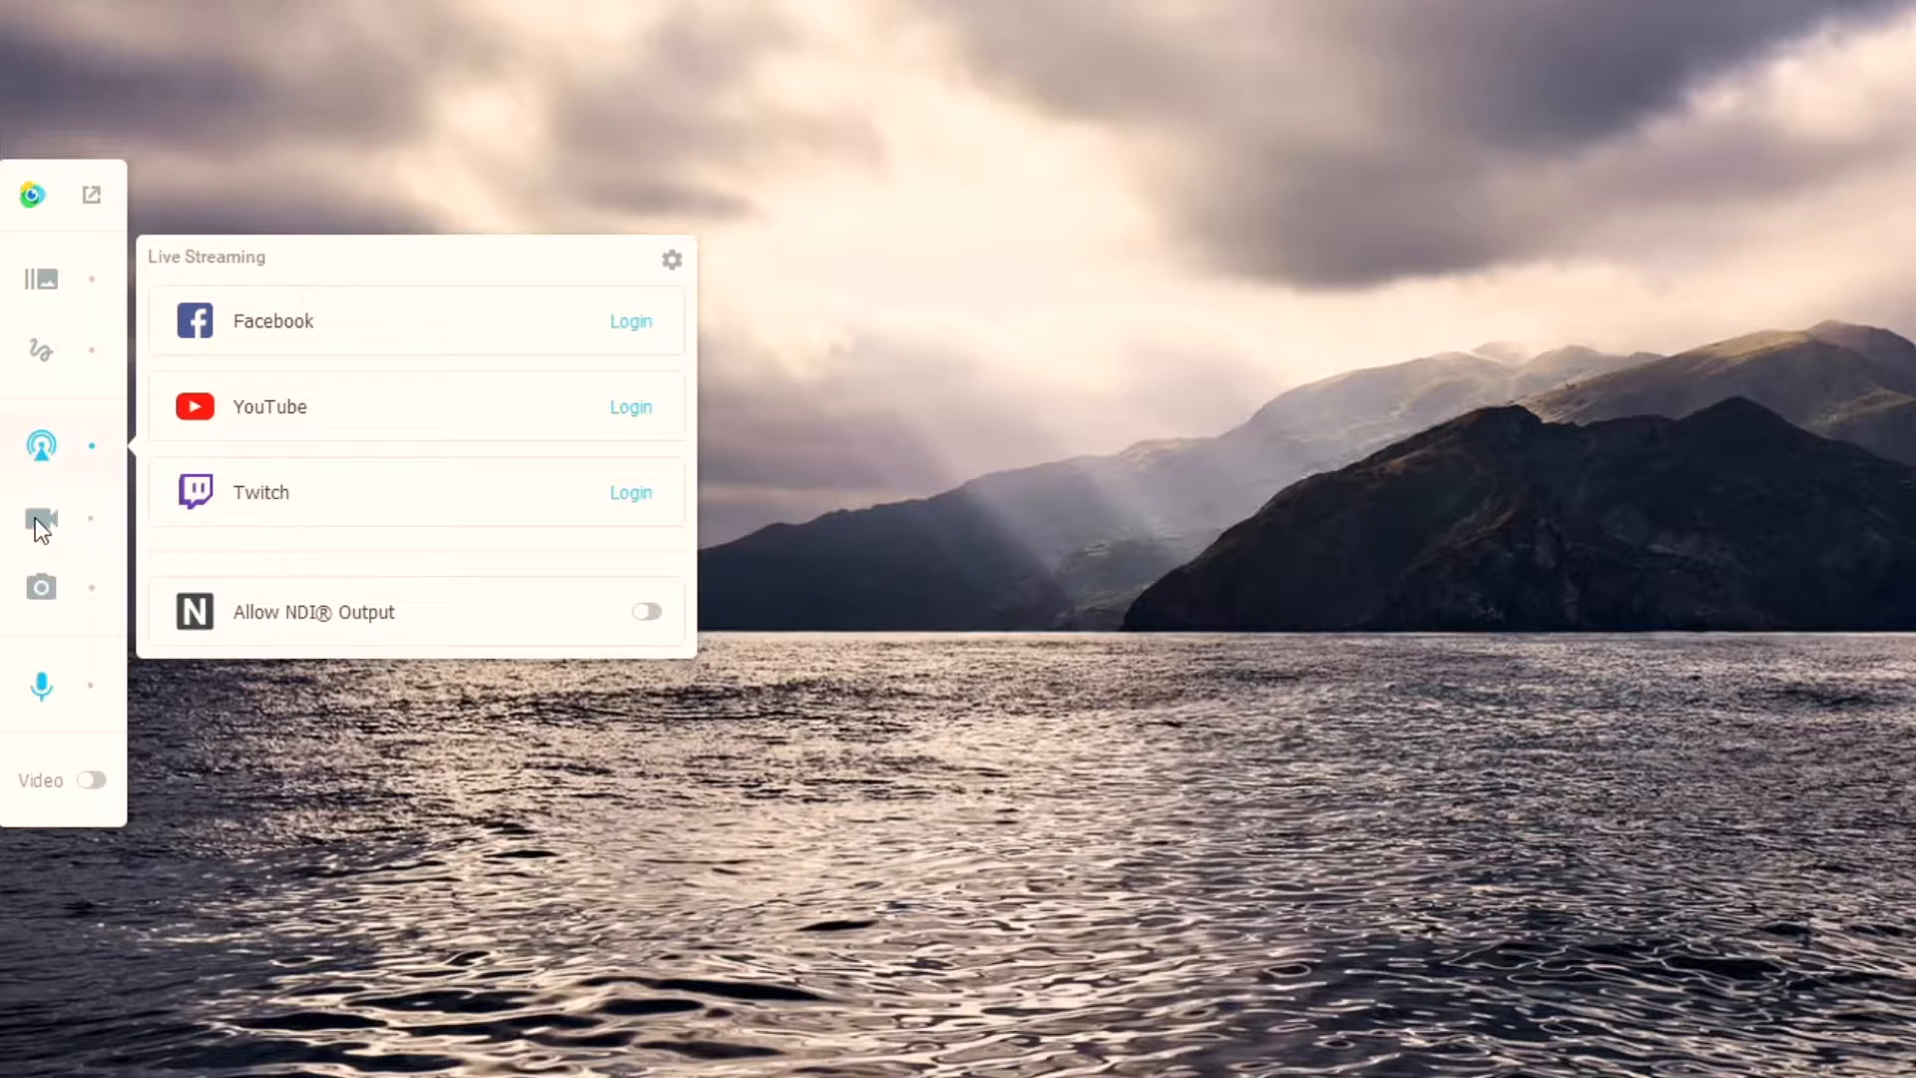
Start a video recording from the overlay bar's Record icon.
{"action": "left_click", "coordinate": [40, 517]}
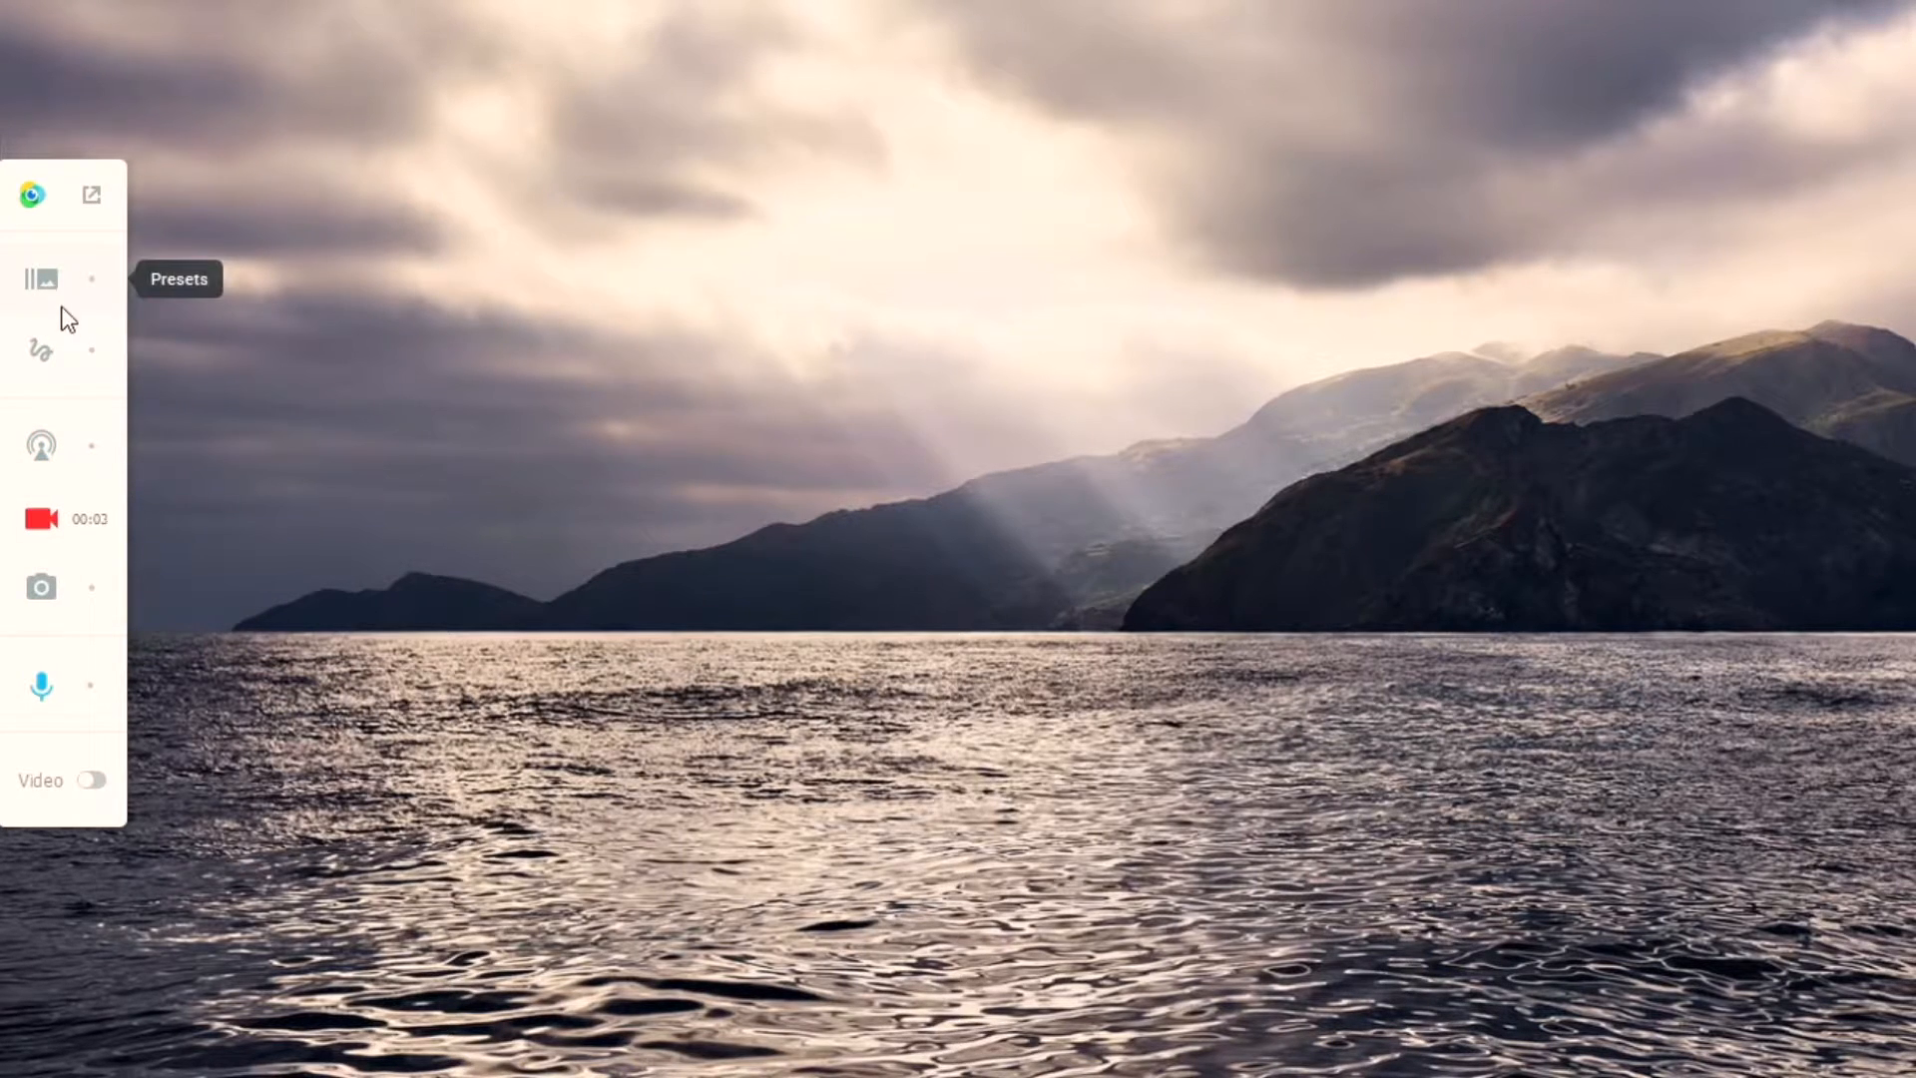
{"action": "mouse_move", "coordinate": [40, 685]}
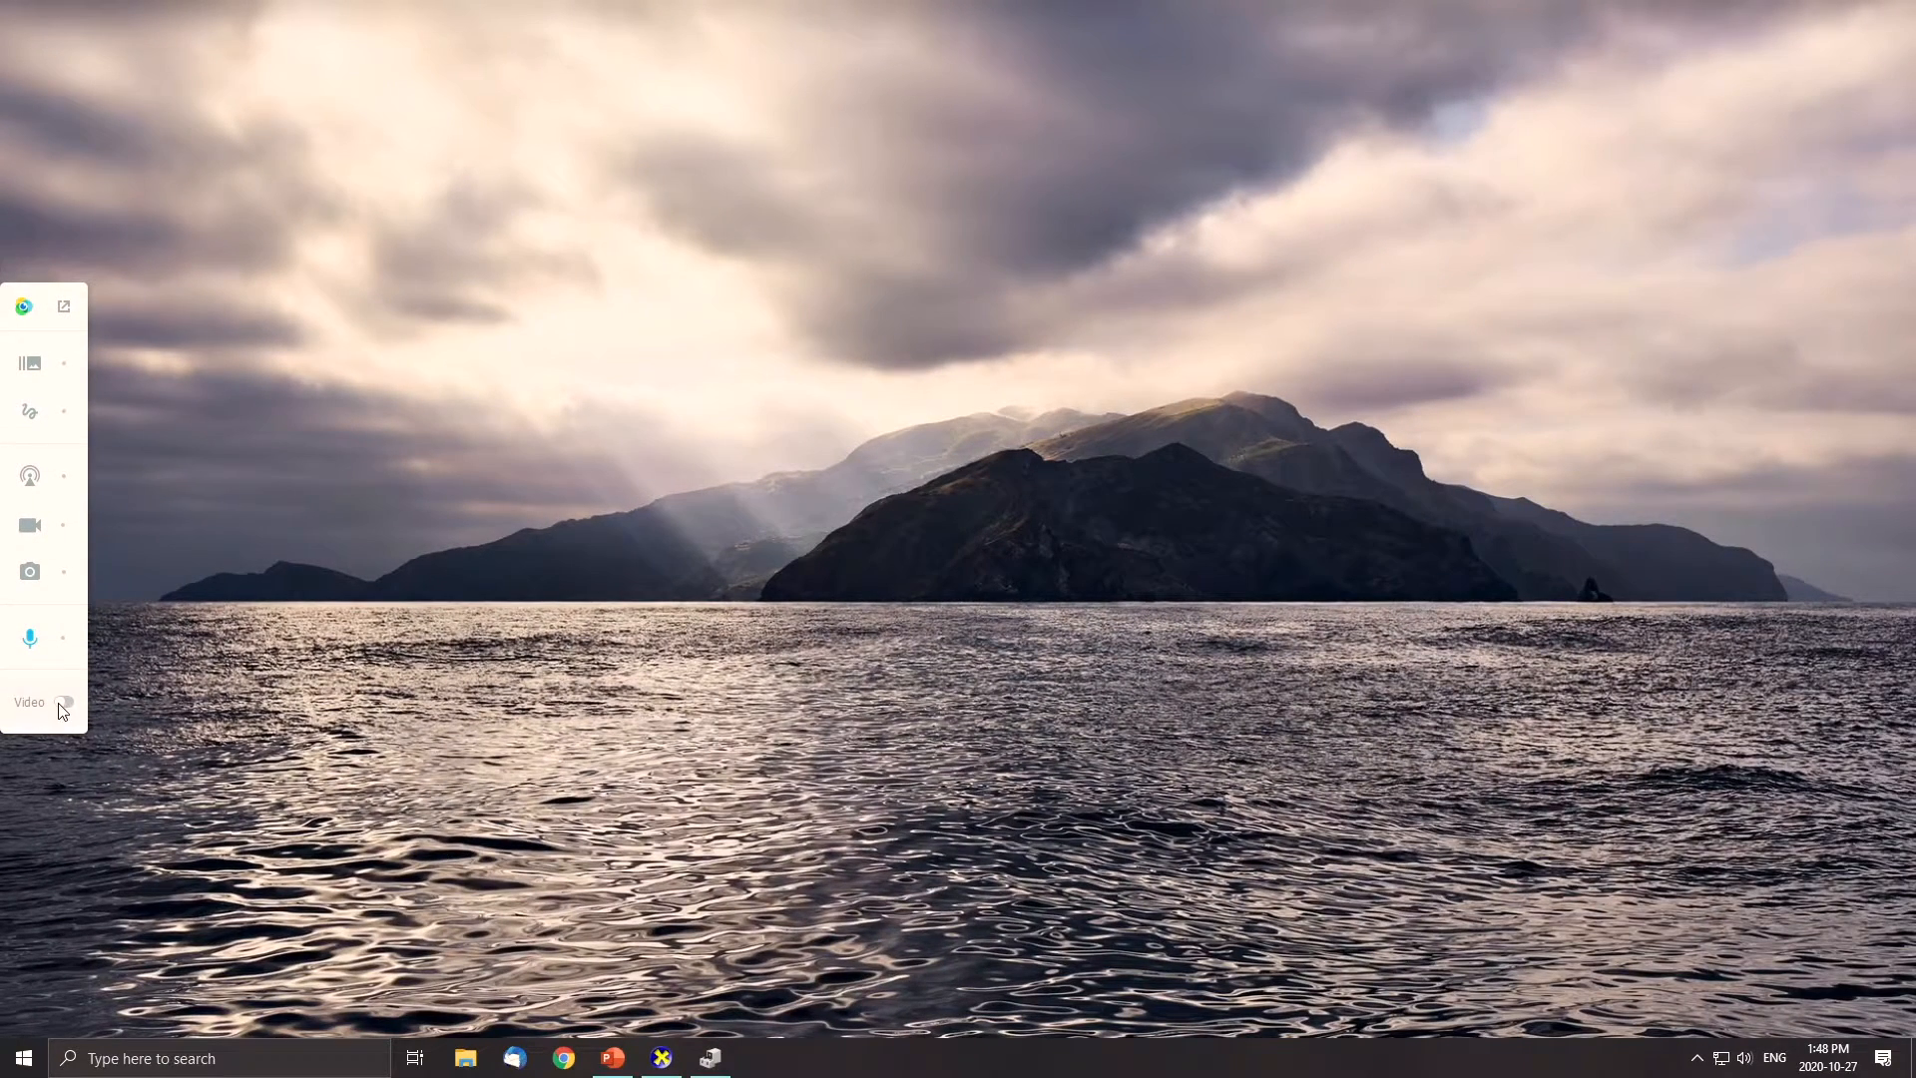
Show the webcam bubble bottom-left, try rectangle and circle shapes, then turn it off.
{"action": "left_click", "coordinate": [64, 701]}
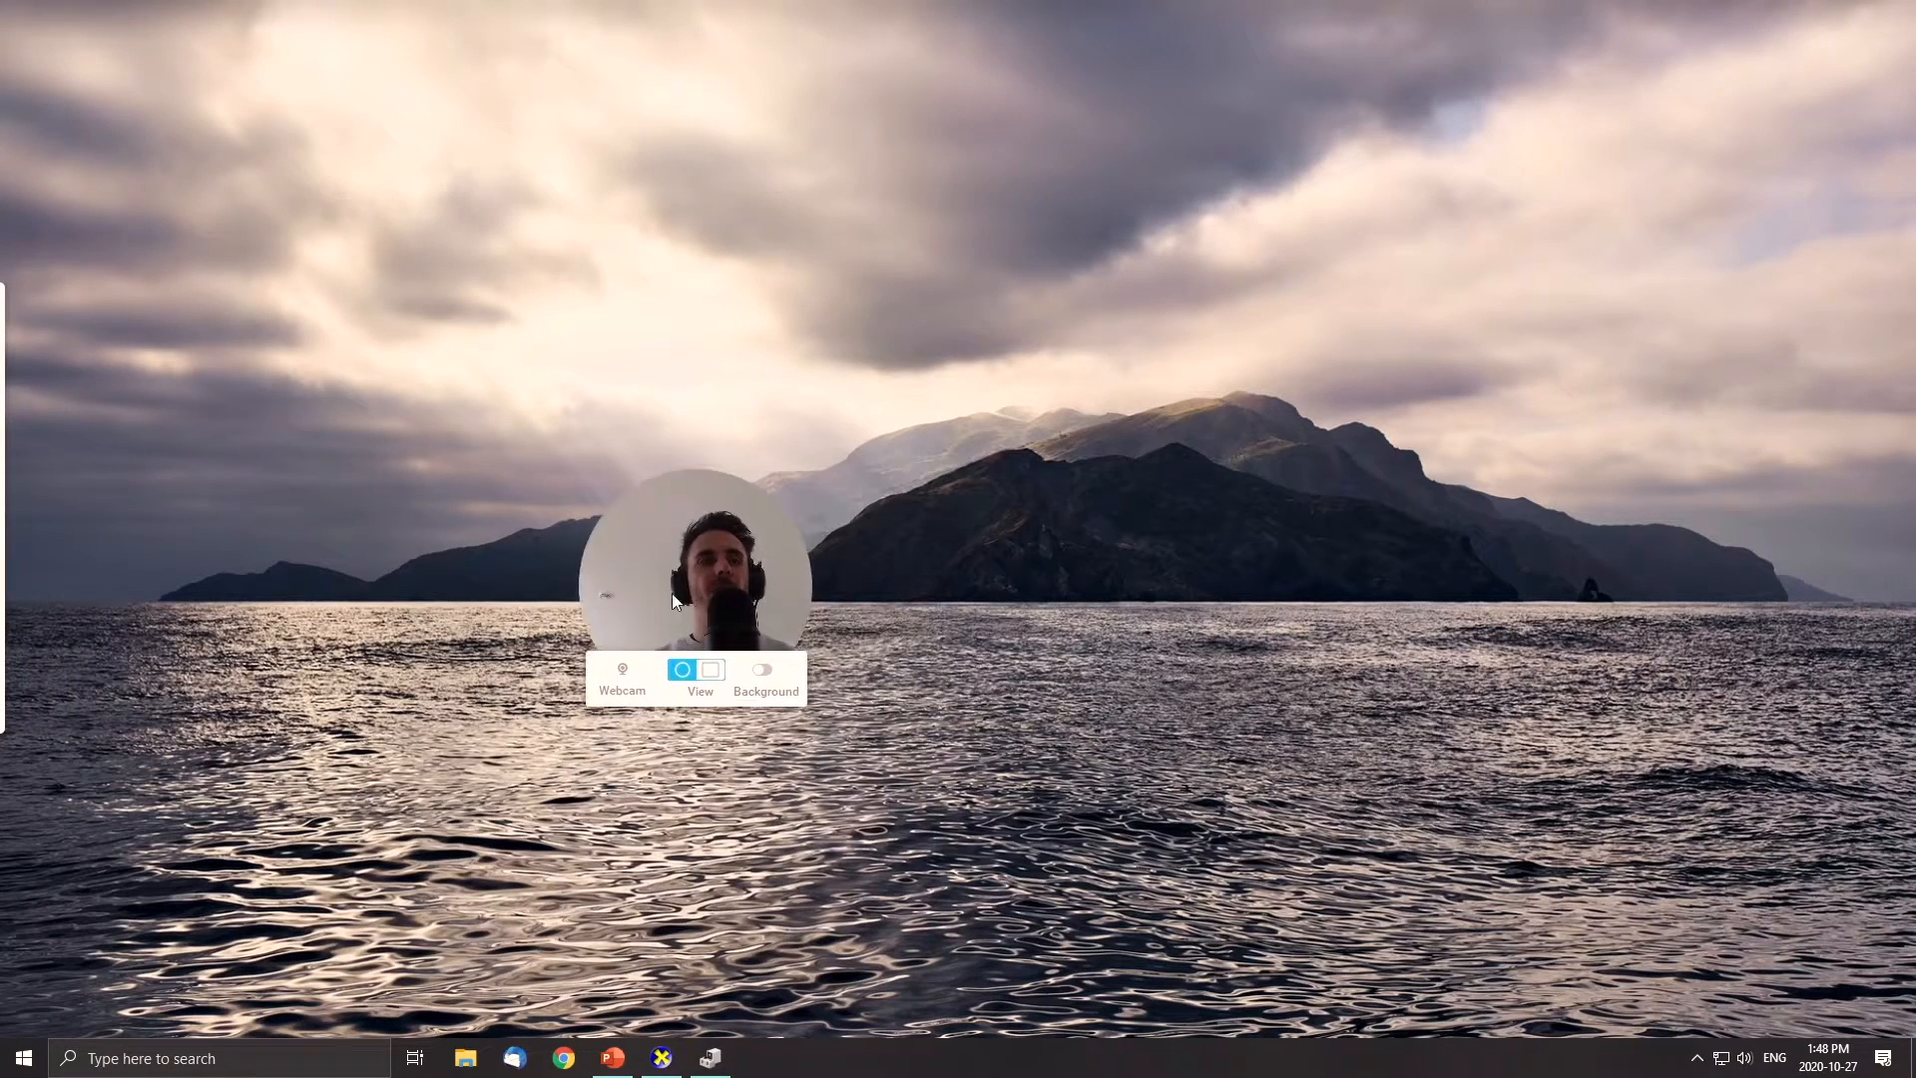
{"action": "left_click_drag", "start_coordinate": [692, 575], "coordinate": [141, 855]}
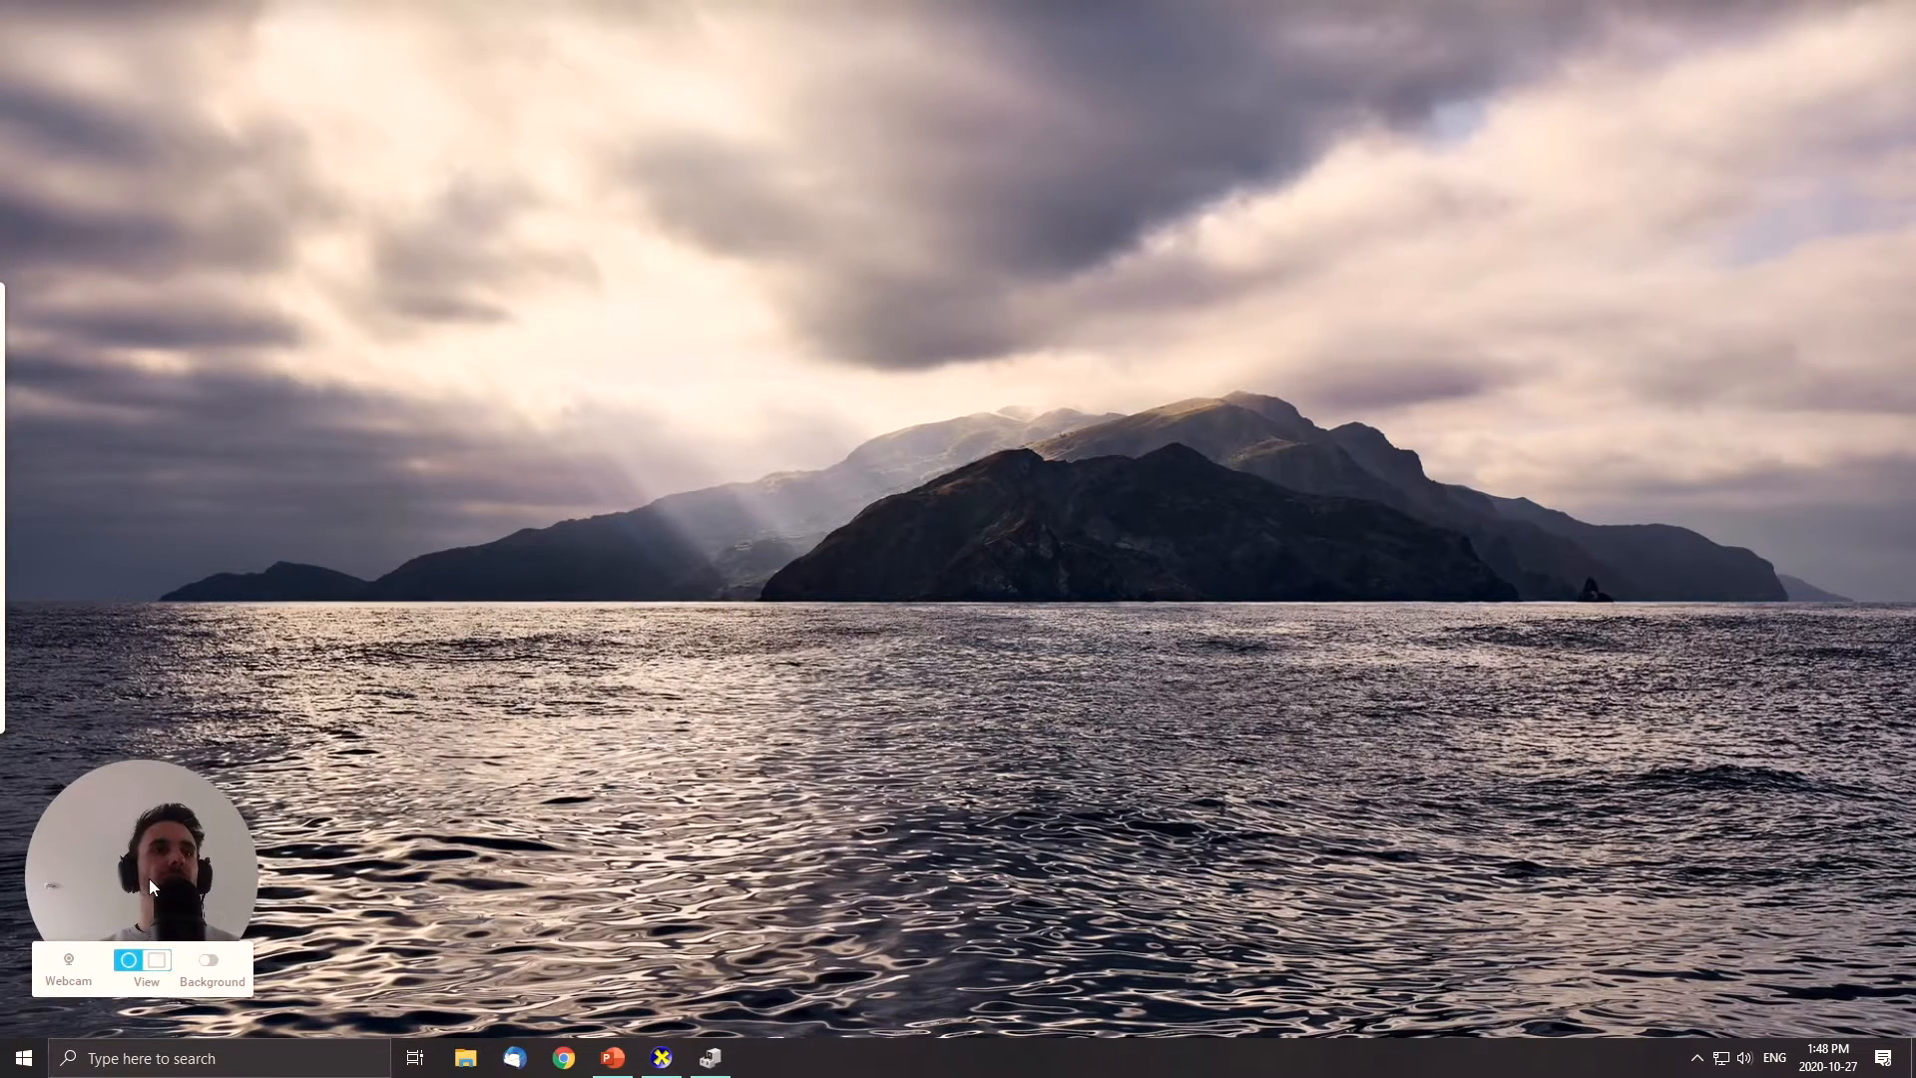
{"action": "left_click", "coordinate": [156, 960]}
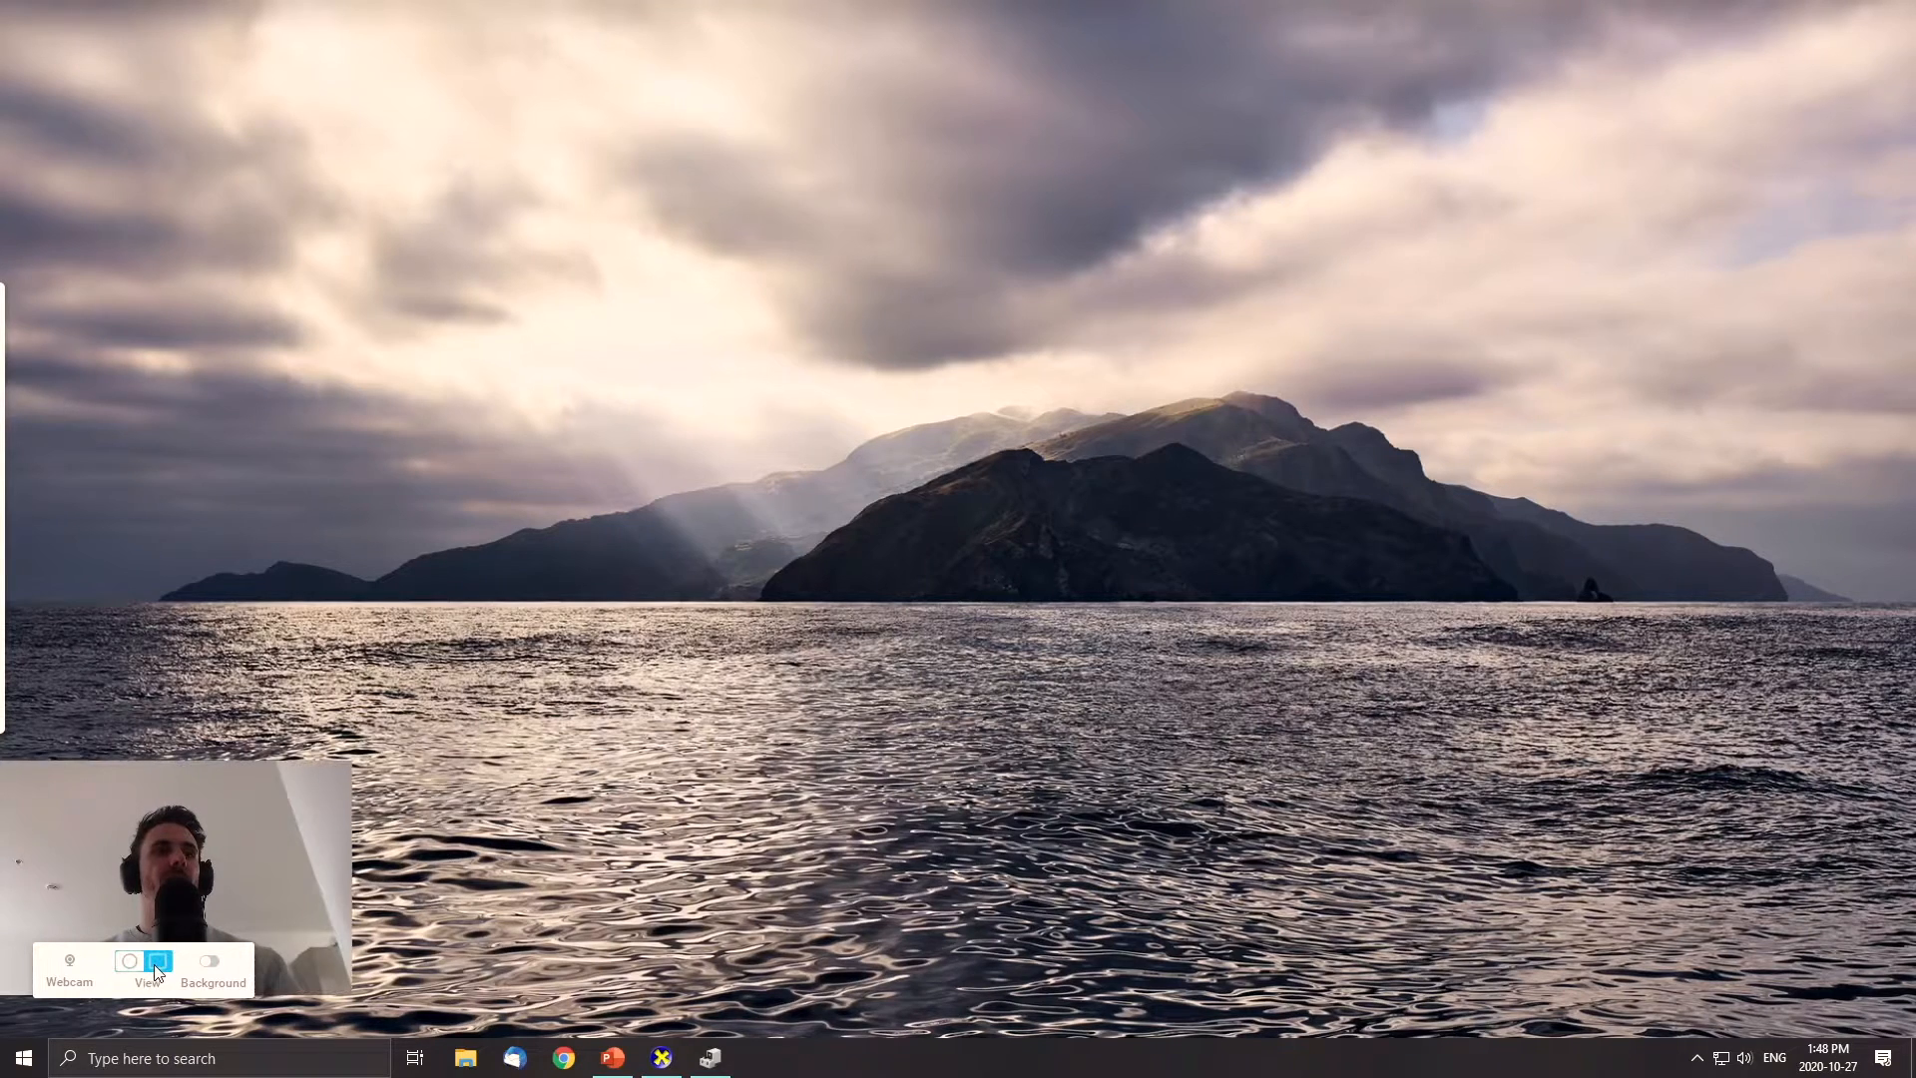
{"action": "left_click", "coordinate": [174, 973]}
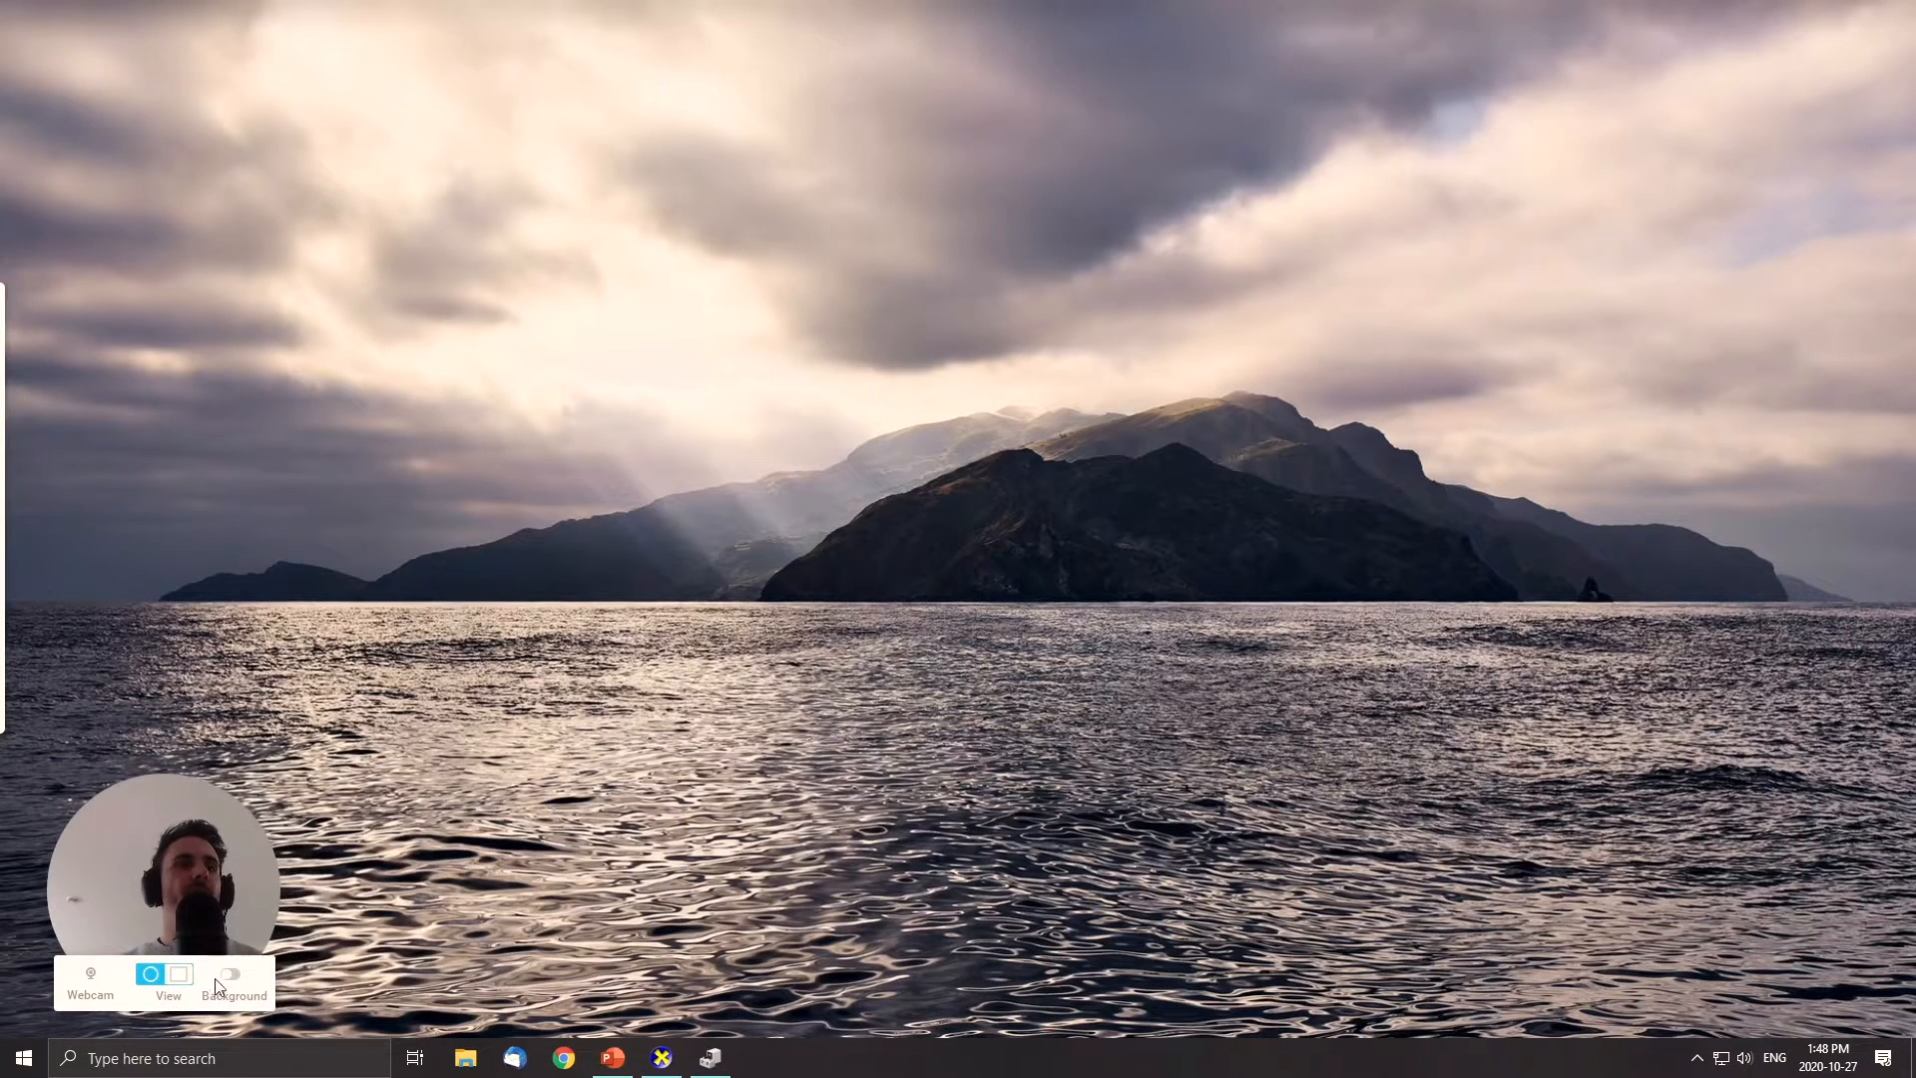
{"action": "left_click", "coordinate": [229, 974]}
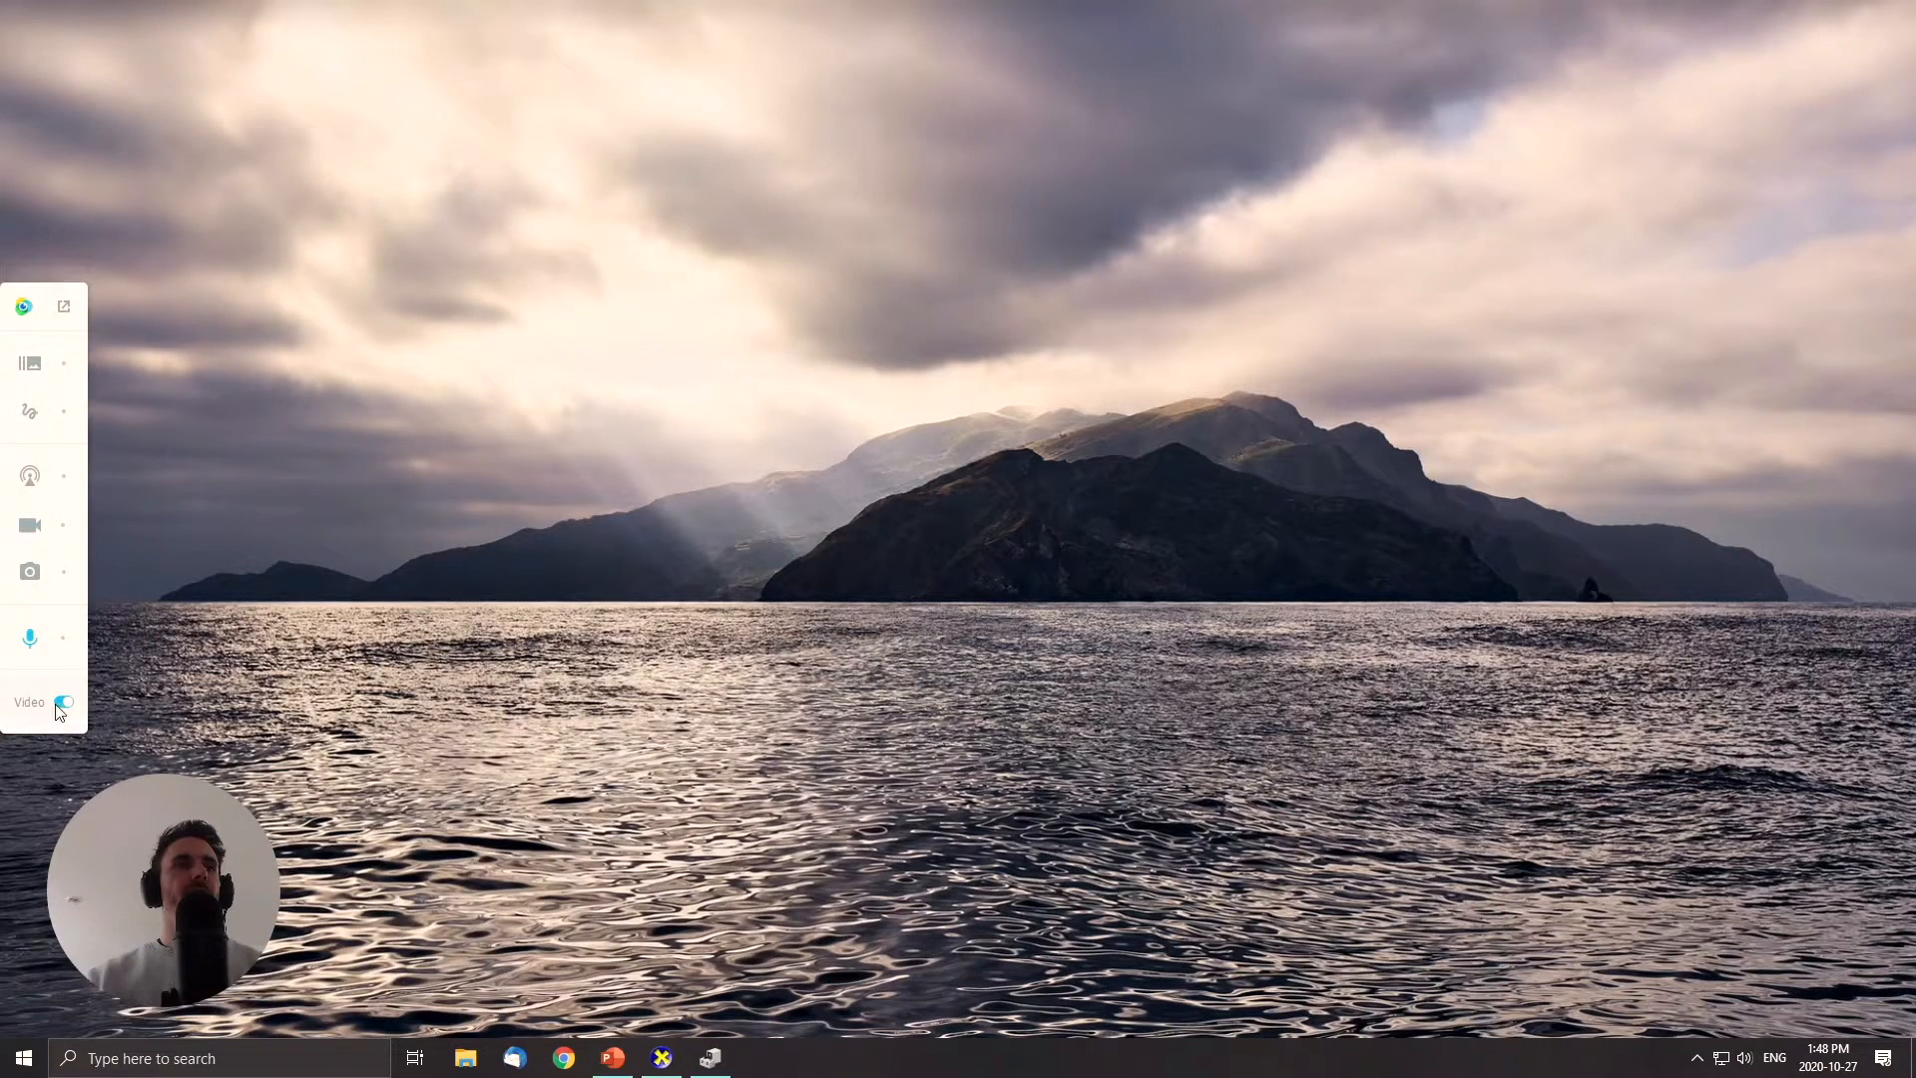
{"action": "left_click", "coordinate": [64, 702]}
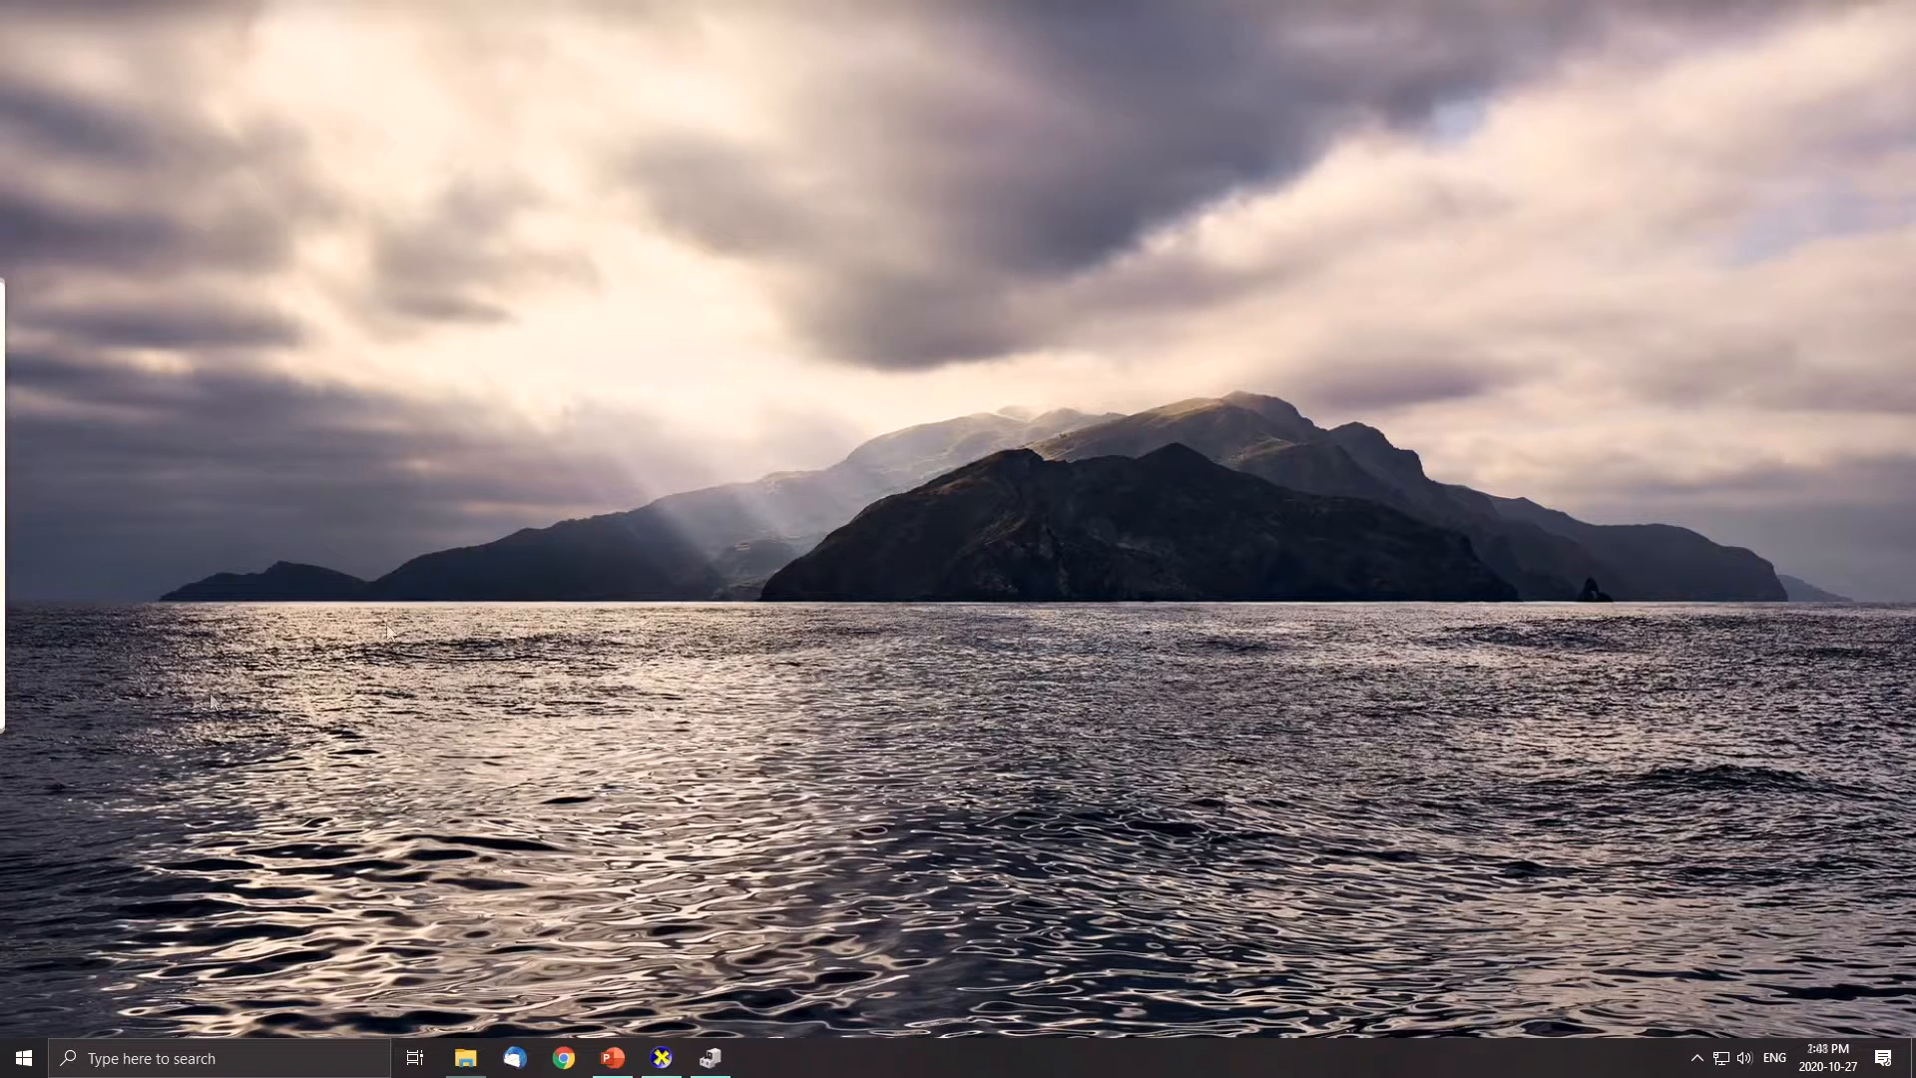
{"action": "mouse_move", "coordinate": [178, 565]}
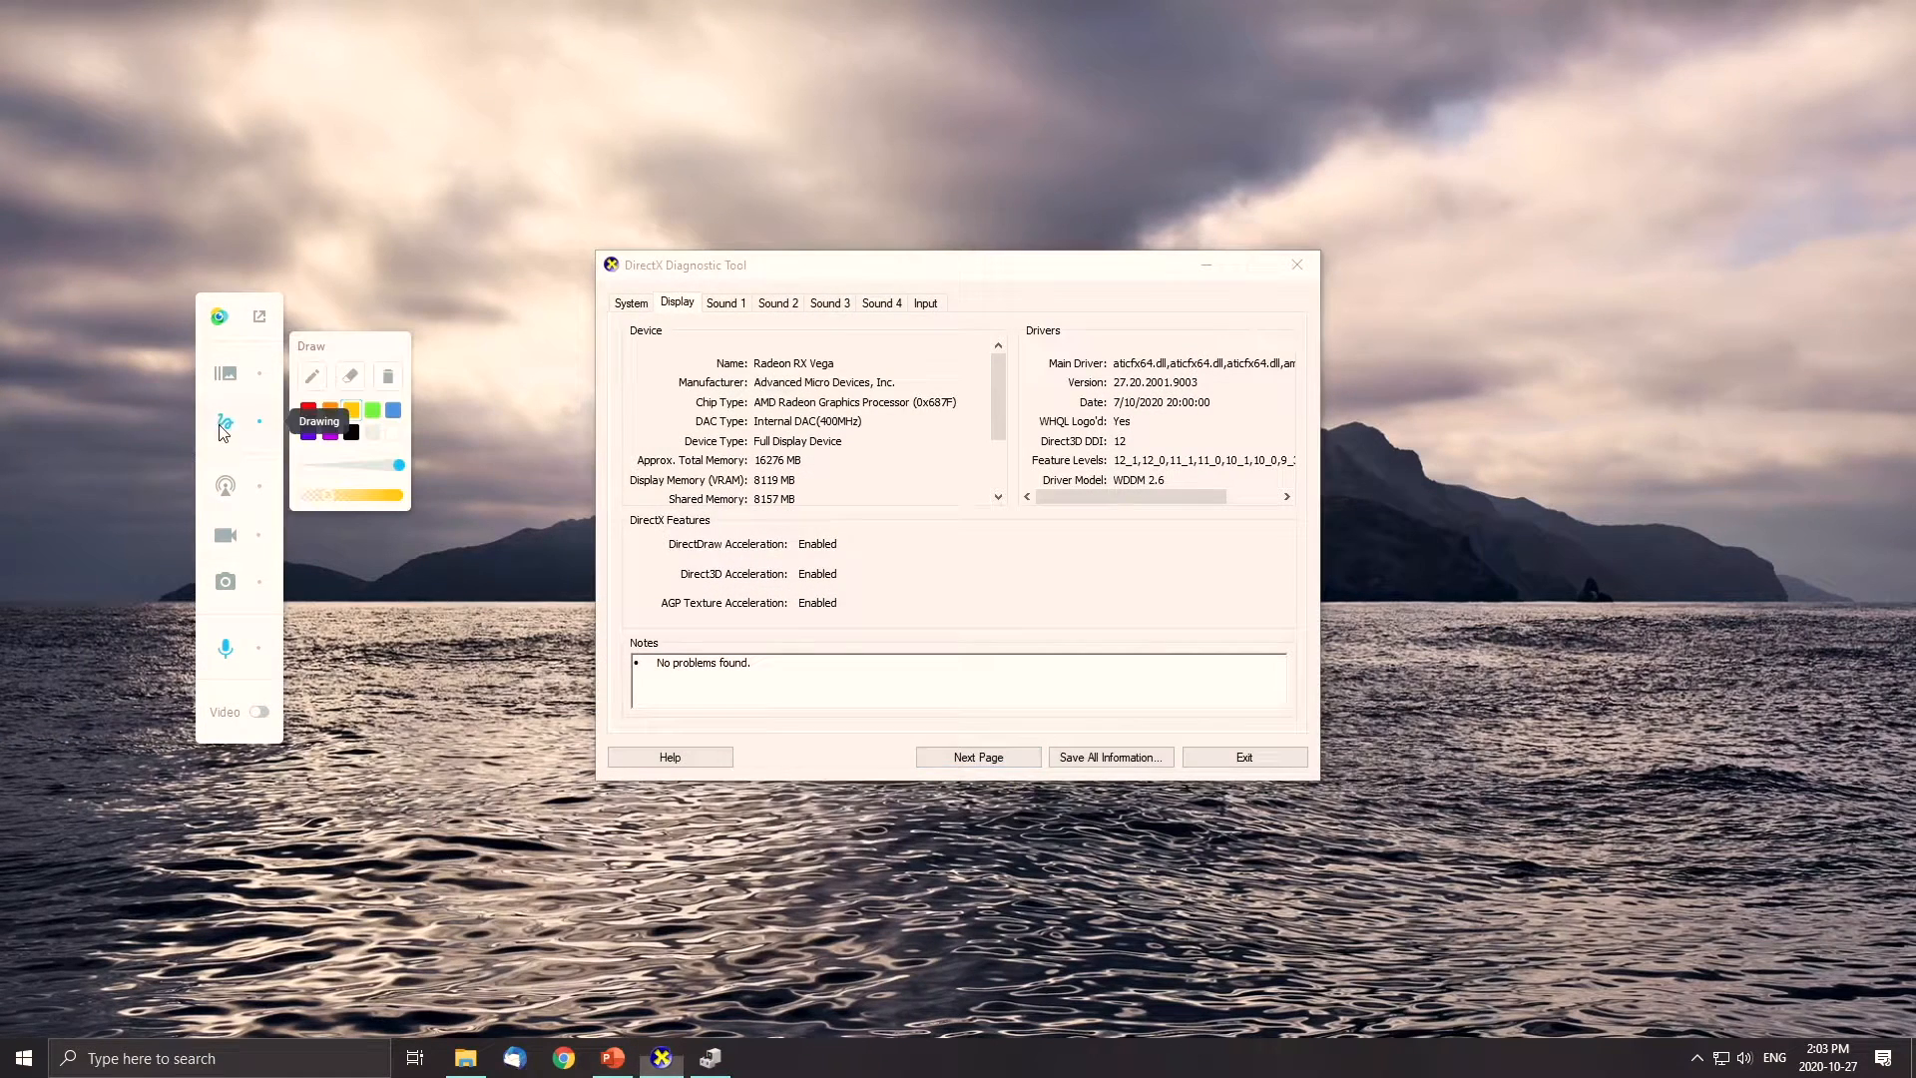
Close the drawing colour palette and turn the round webcam frame back on.
{"action": "left_click", "coordinate": [312, 375]}
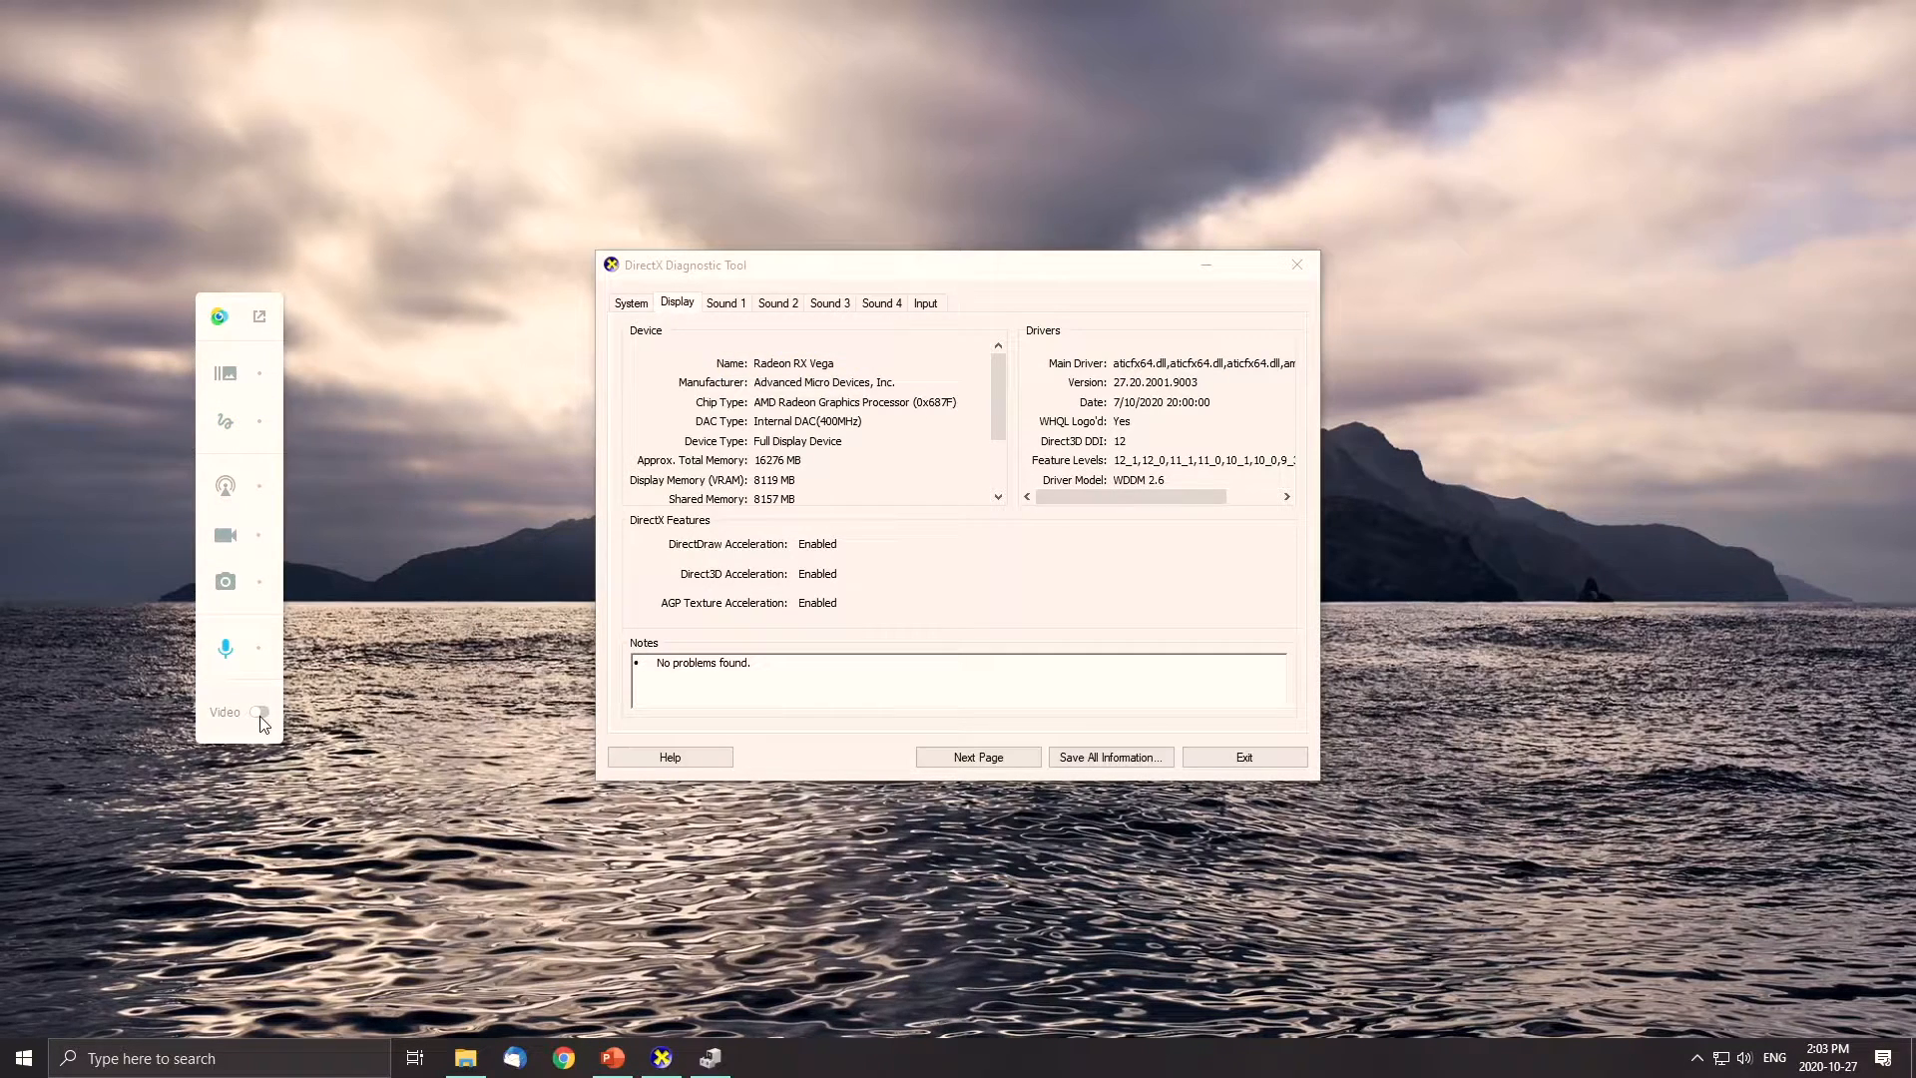
{"action": "left_click", "coordinate": [260, 712]}
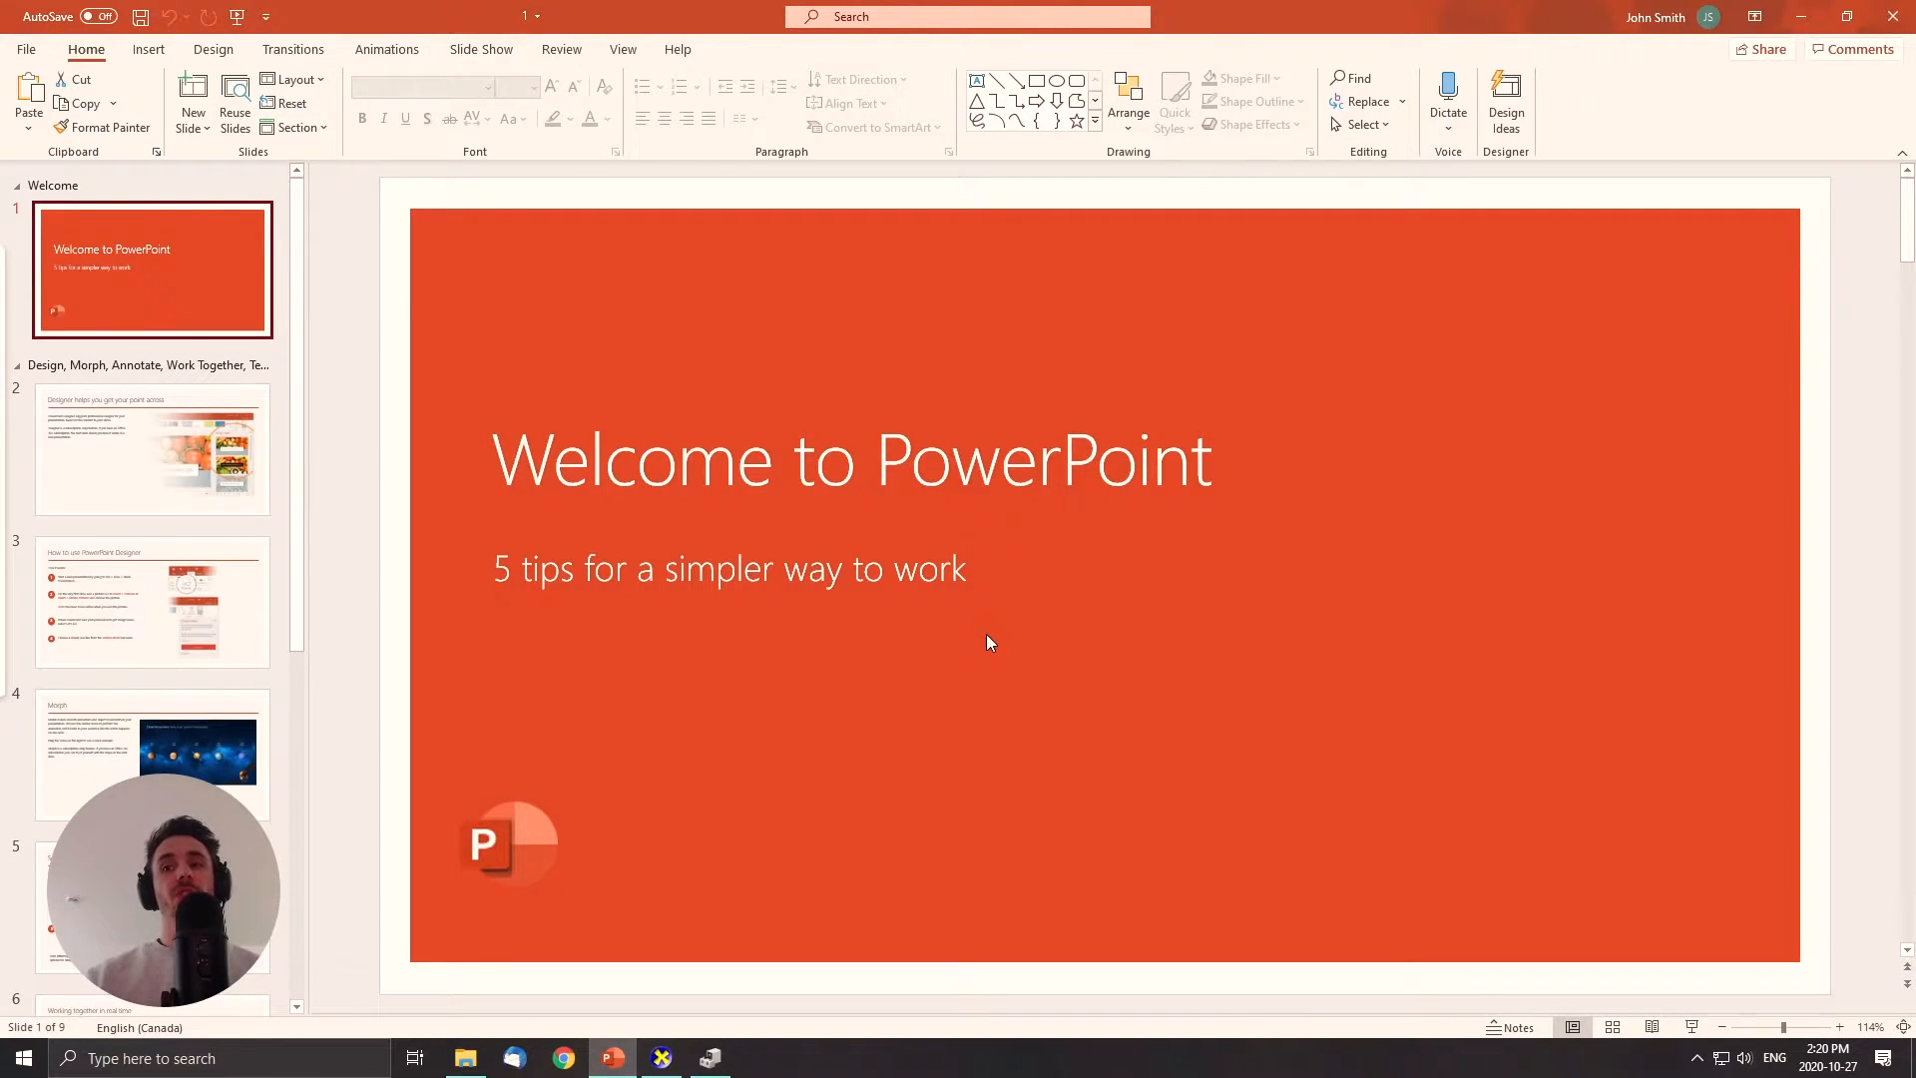
{"action": "mouse_move", "coordinate": [1186, 721]}
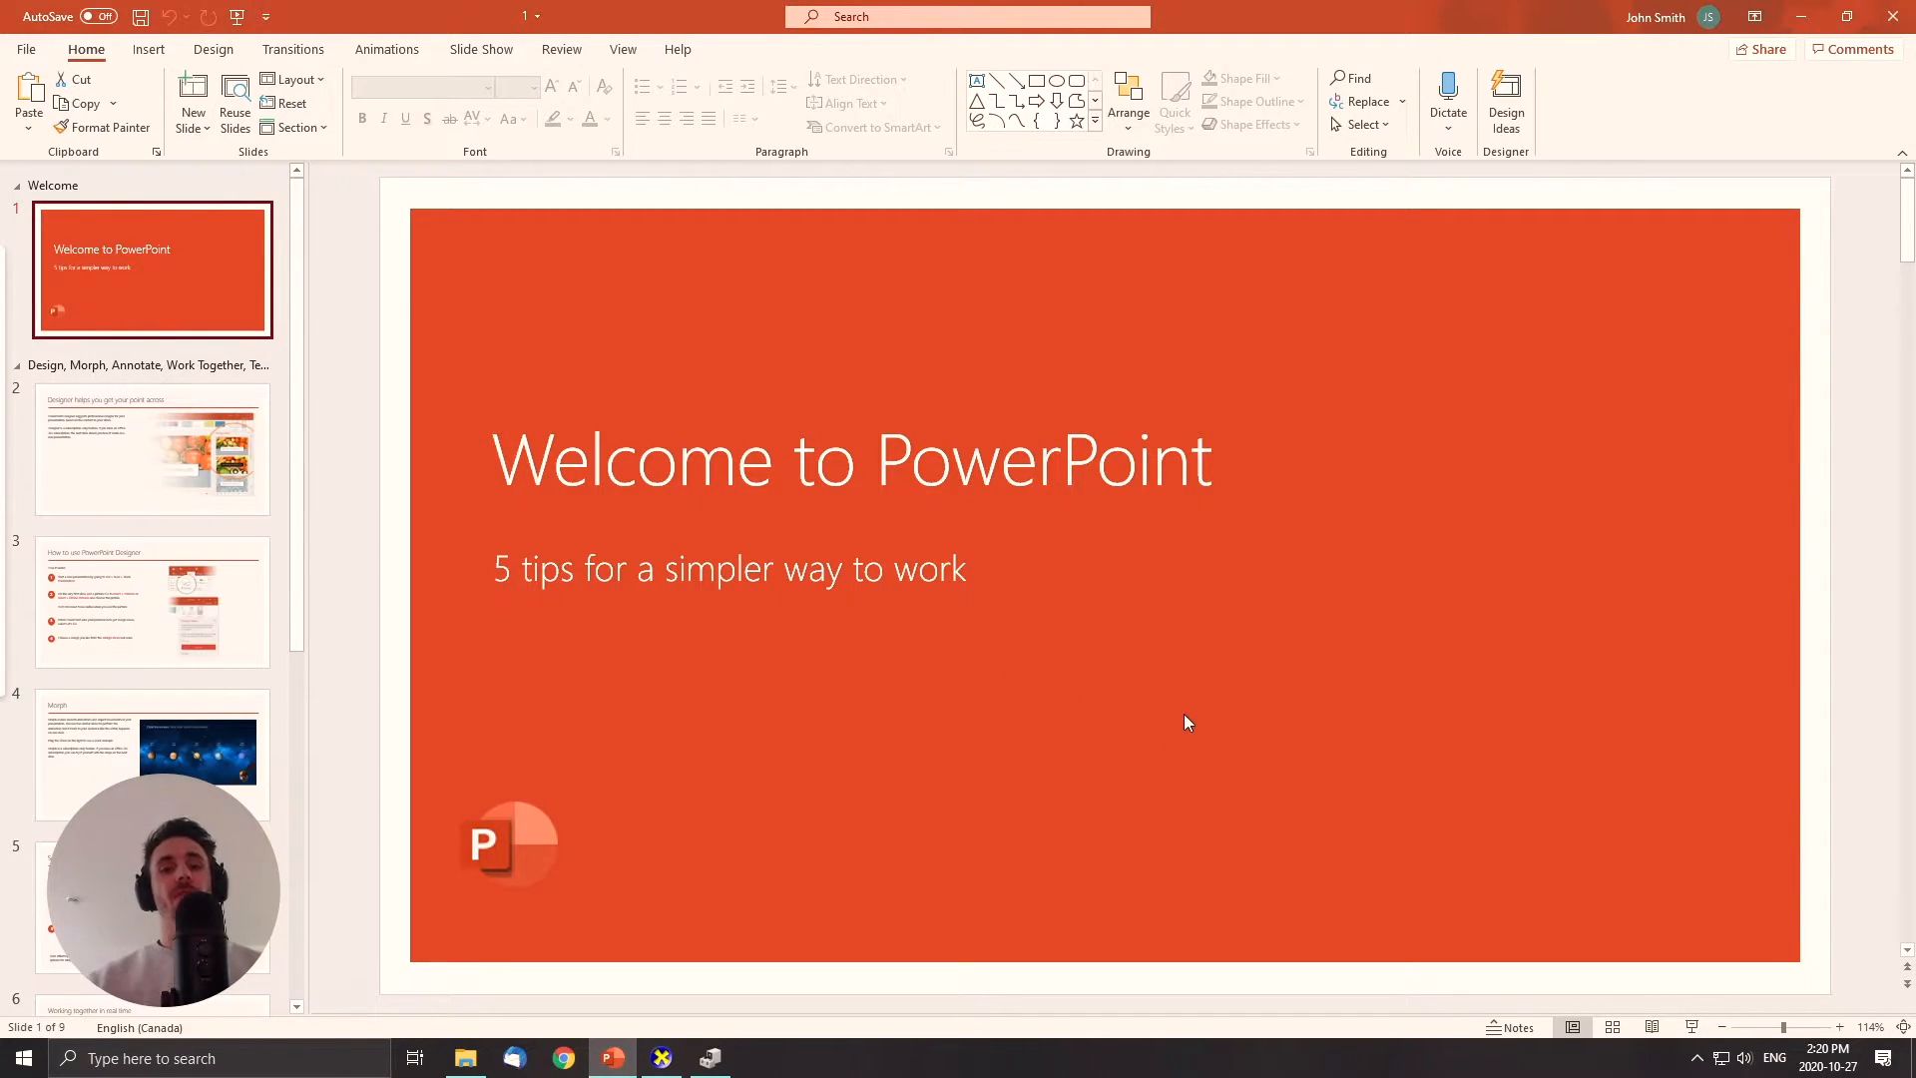